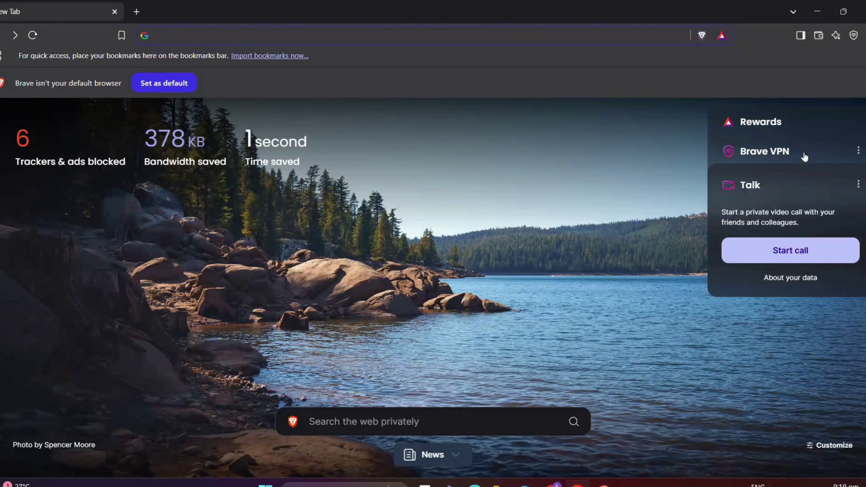
mouse_move(200, 218)
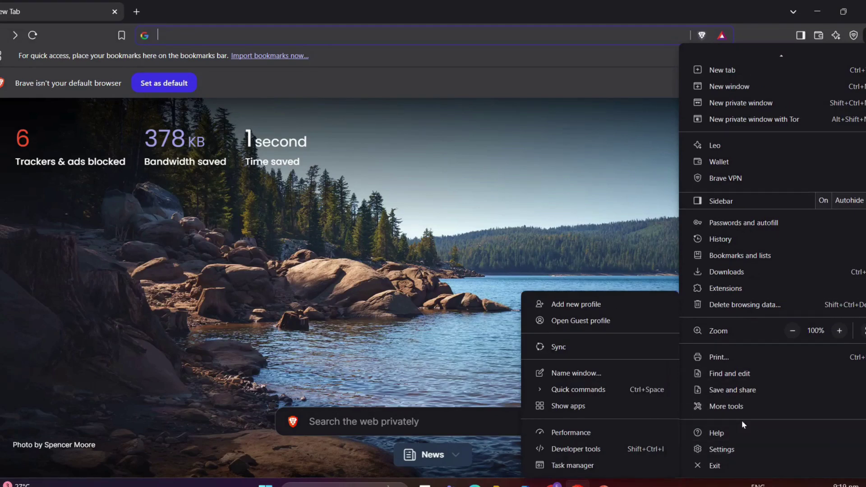
Review the profile name and icon options under Get started, then reach the Appearance colour page.
left_click(722, 449)
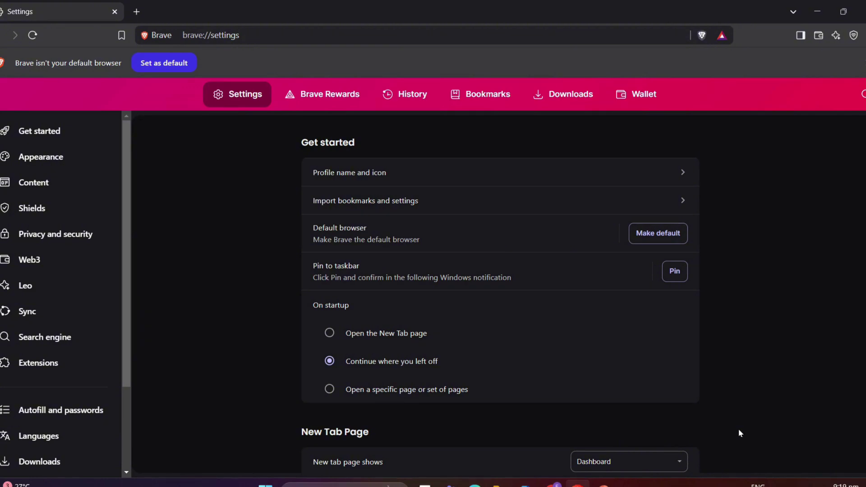
left_click(350, 172)
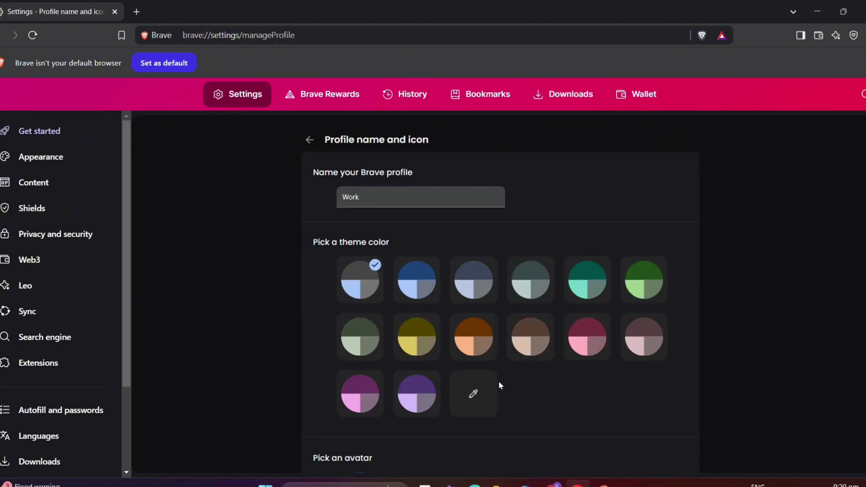
scroll("down", 3)
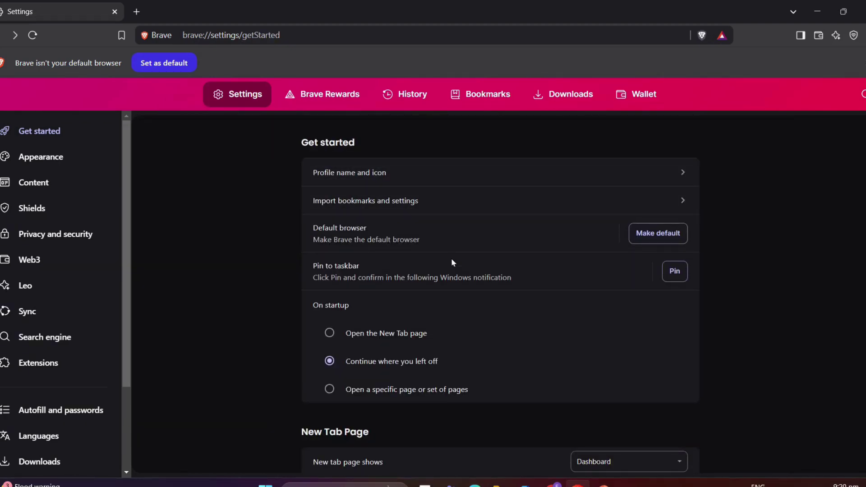
mouse_move(456, 274)
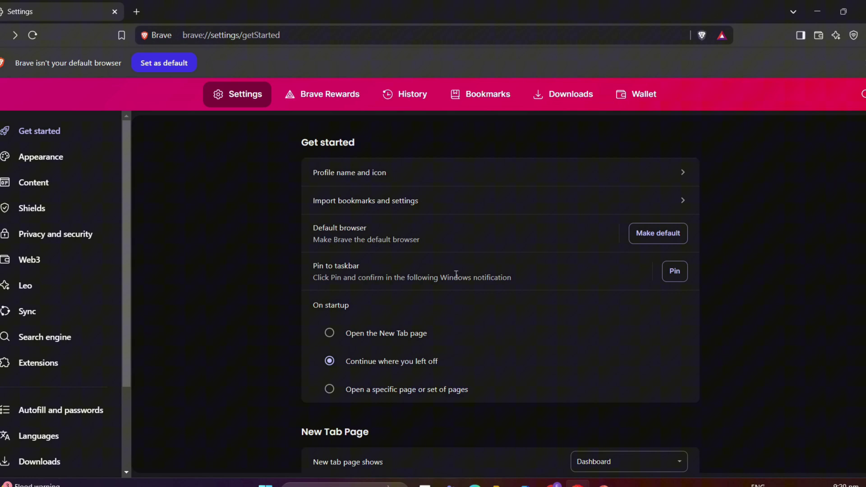
mouse_move(458, 275)
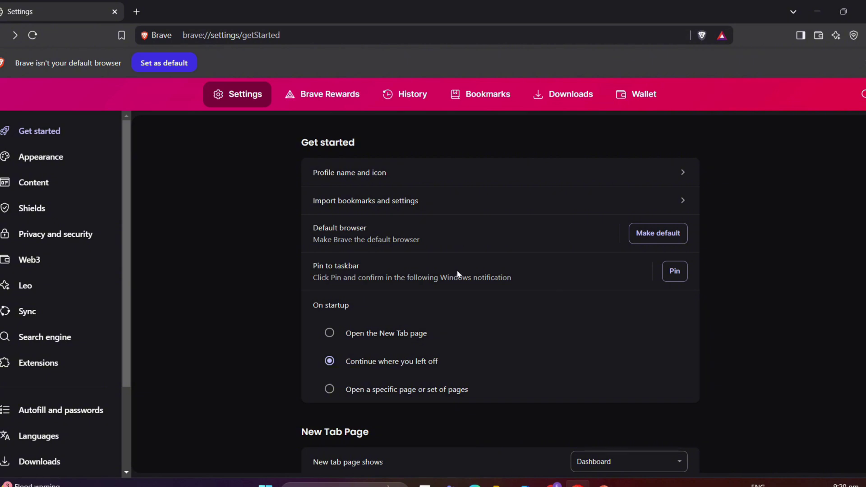
mouse_move(615, 309)
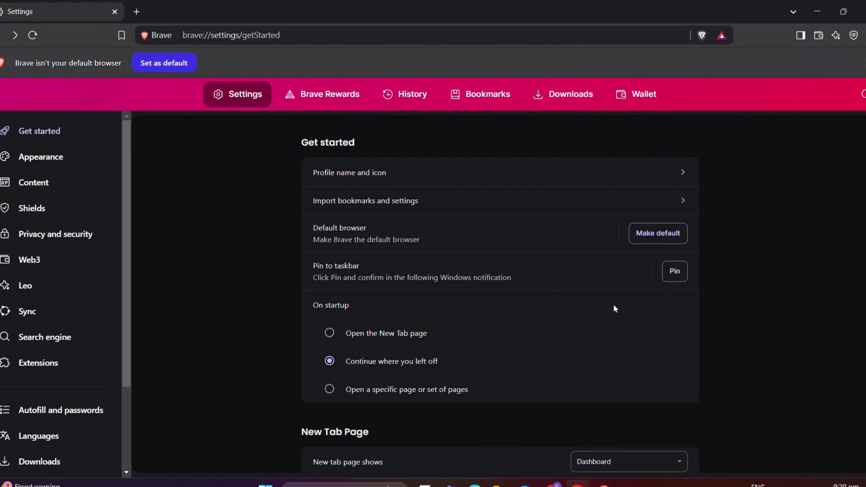
scroll("down", 3)
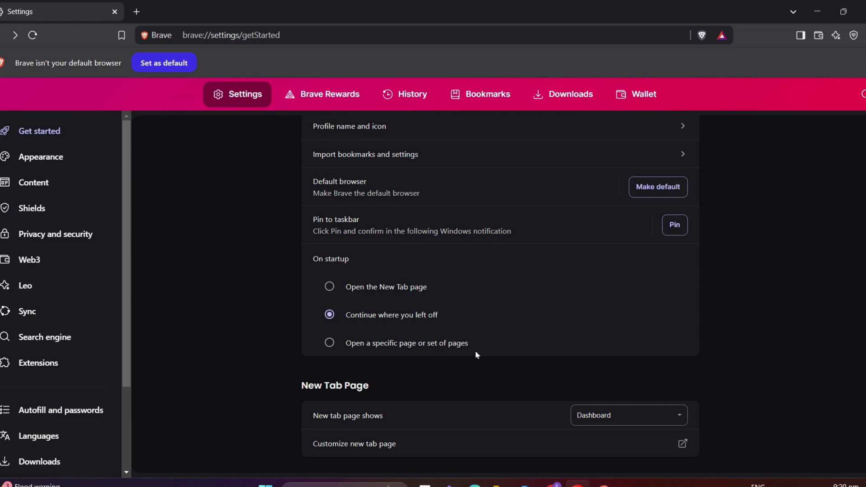
mouse_move(475, 352)
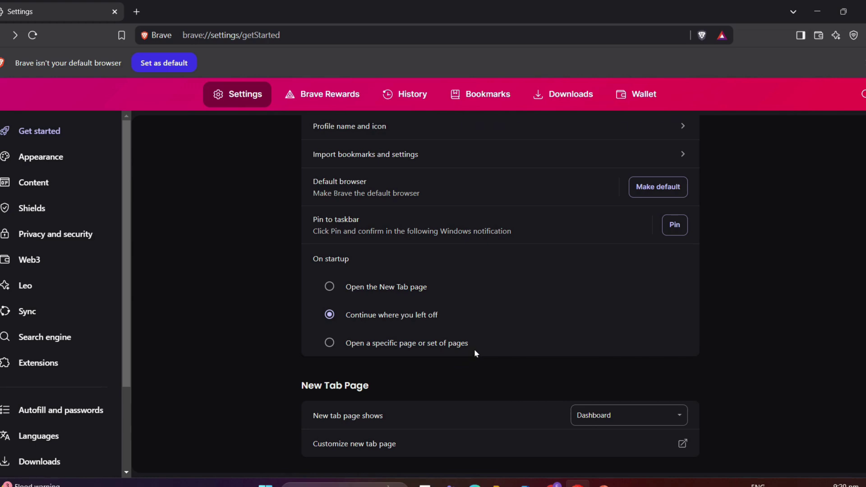
mouse_move(473, 351)
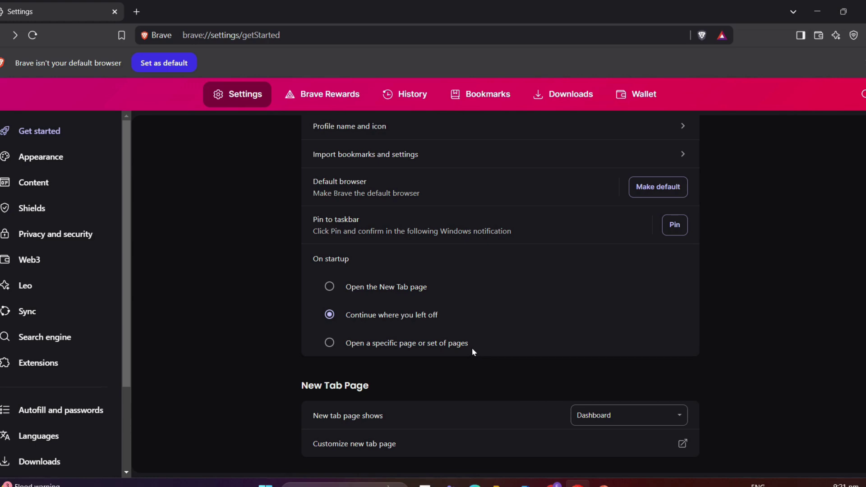
mouse_move(479, 346)
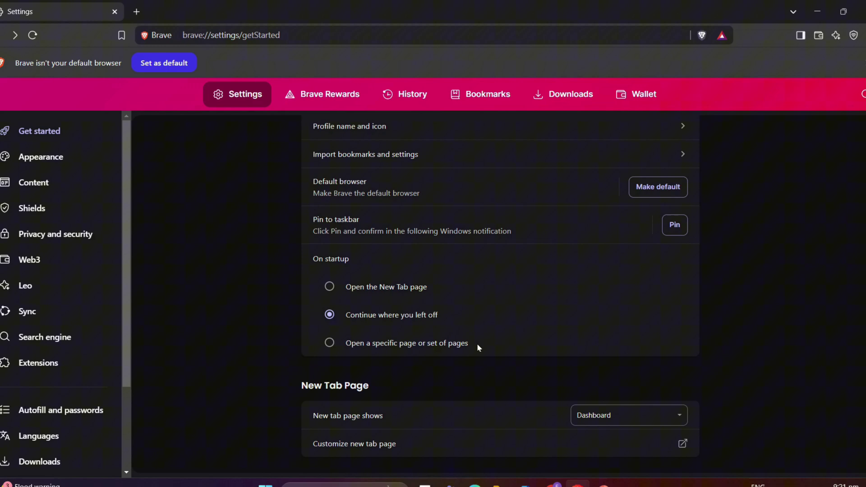
mouse_move(509, 314)
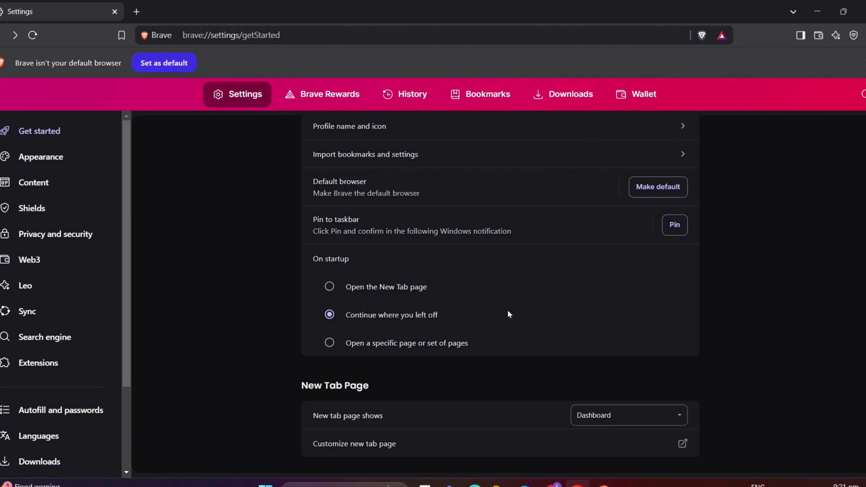
mouse_move(515, 311)
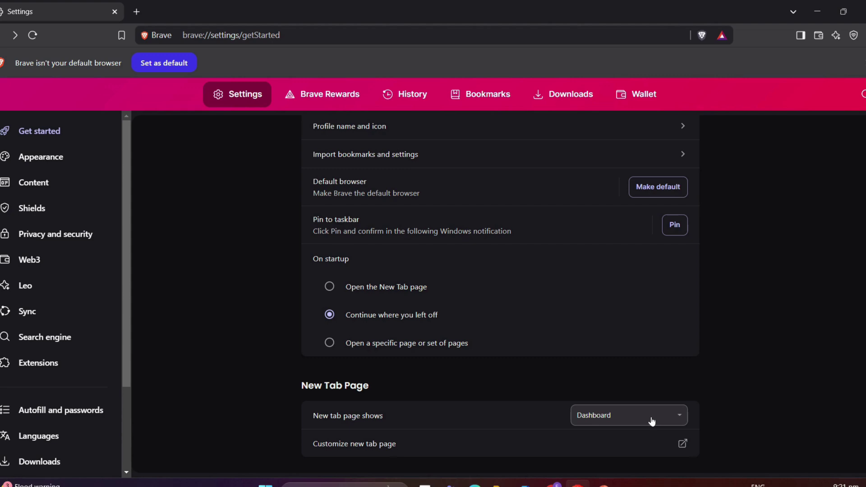
left_click(629, 415)
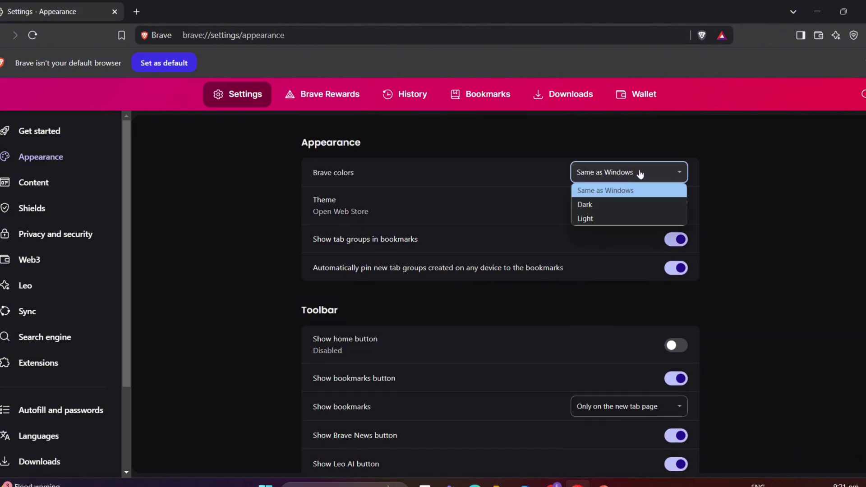
mouse_move(678, 176)
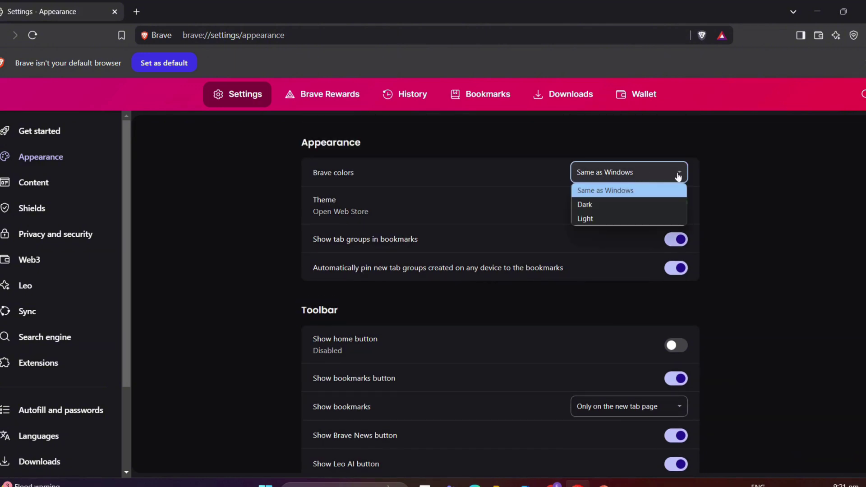
mouse_move(664, 195)
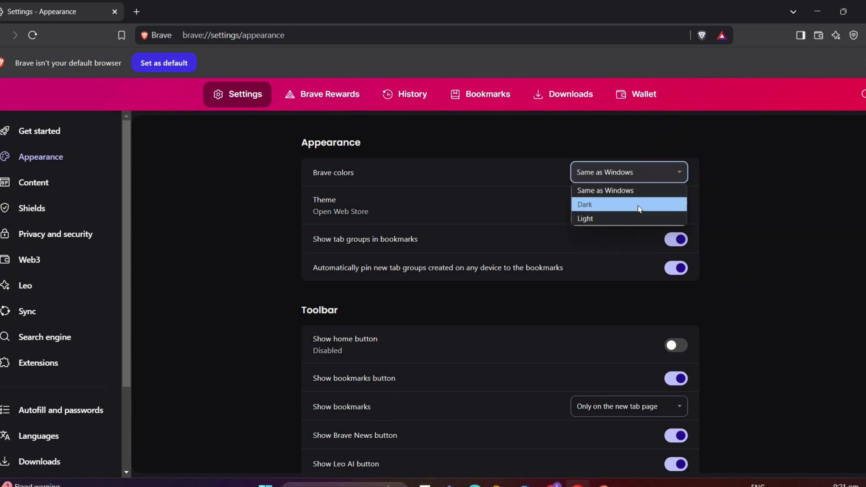
Set Brave colours to Dark and keep the Leo AI button shown in the toolbar.
left_click(585, 219)
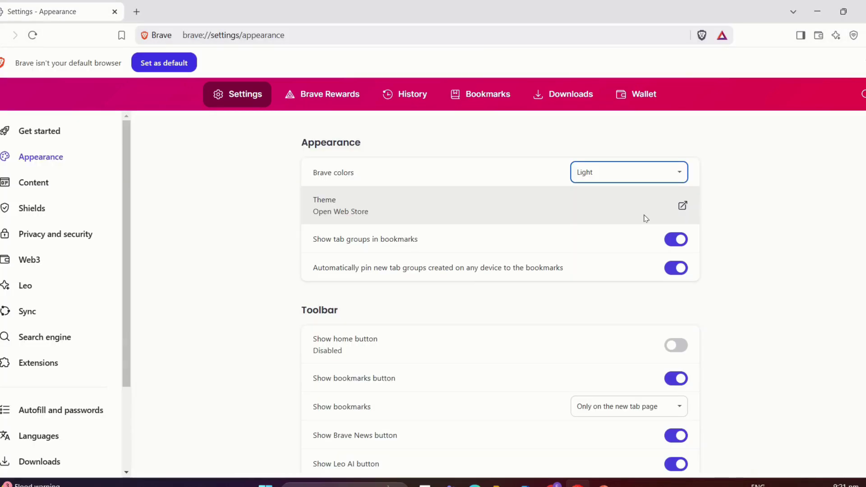
left_click(628, 172)
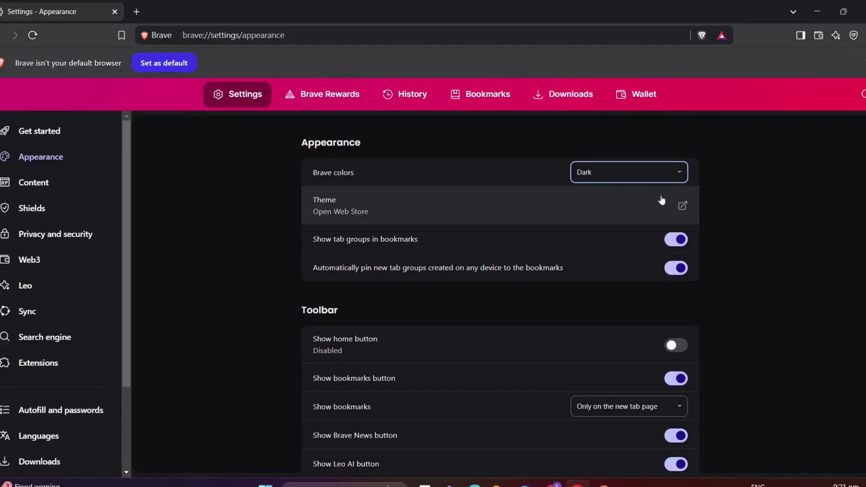
scroll("down", 3)
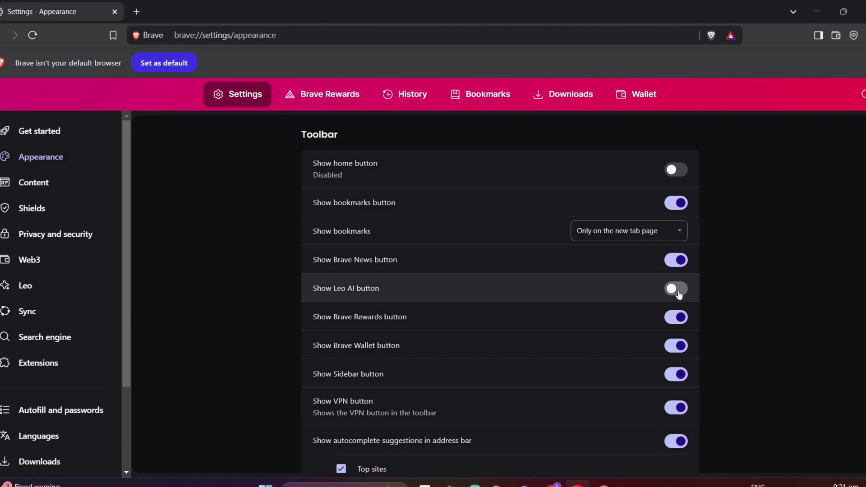
left_click(675, 289)
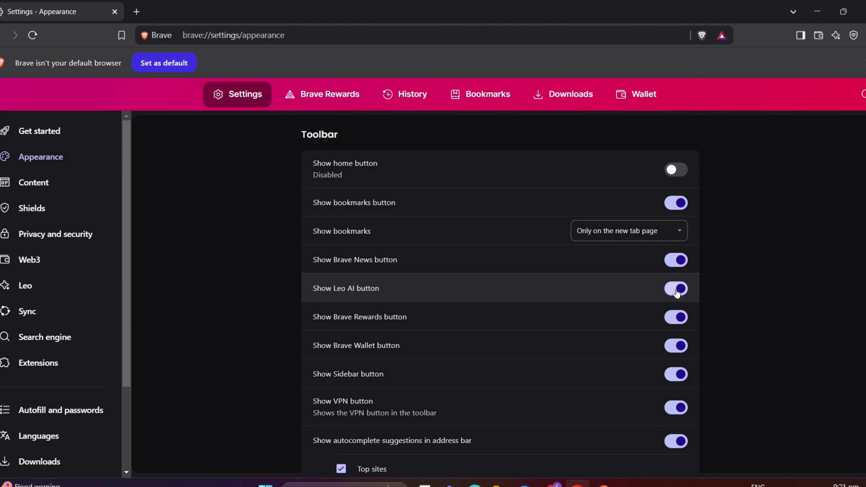
Scroll through the remaining Appearance options and move to the Content settings.
scroll("down", 3)
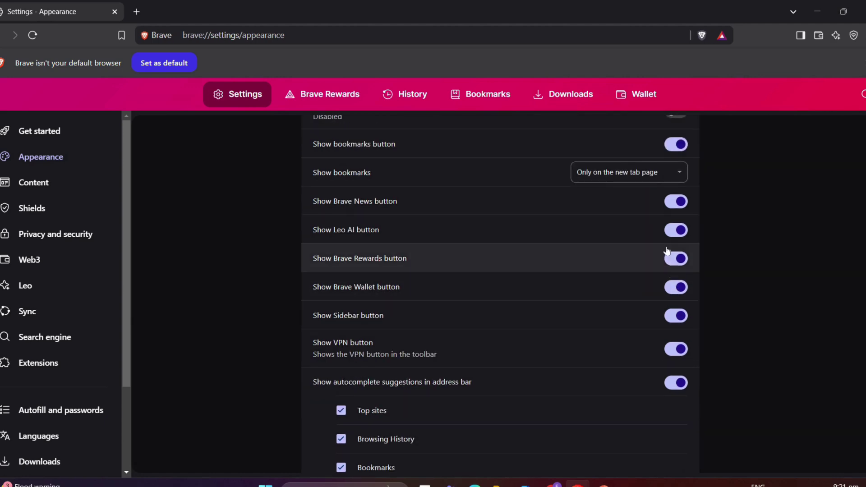
scroll("down", 3)
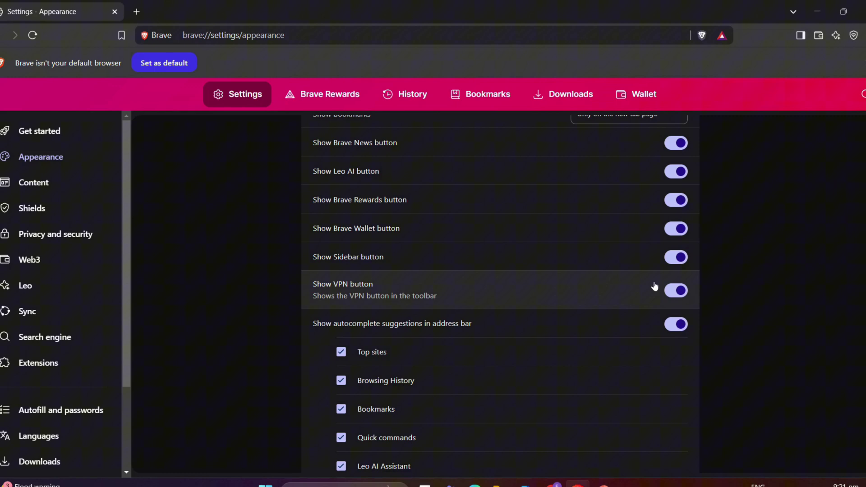
scroll("down", 3)
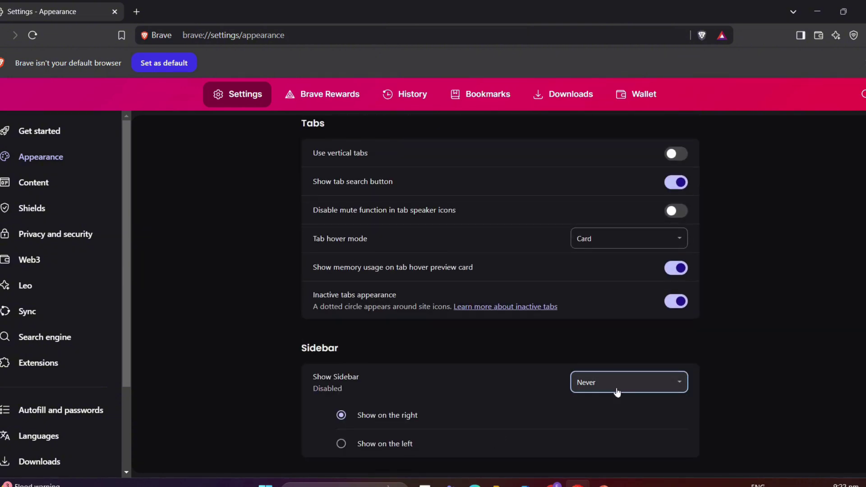
left_click(33, 182)
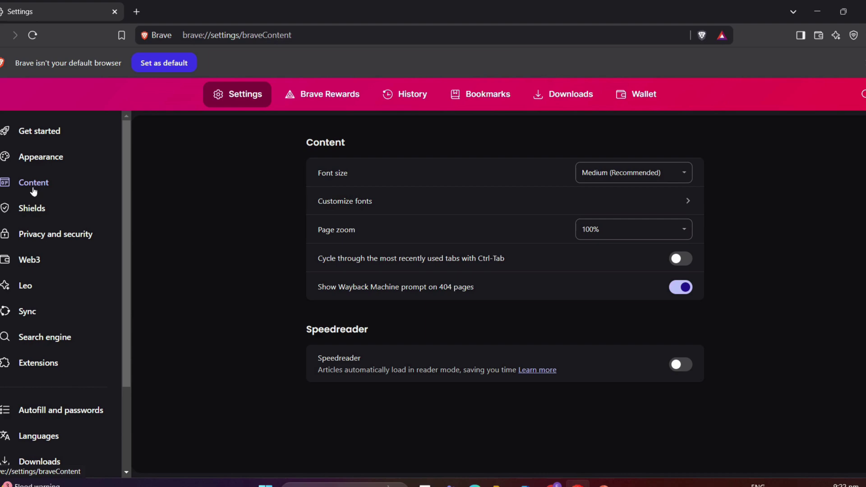
mouse_move(639, 186)
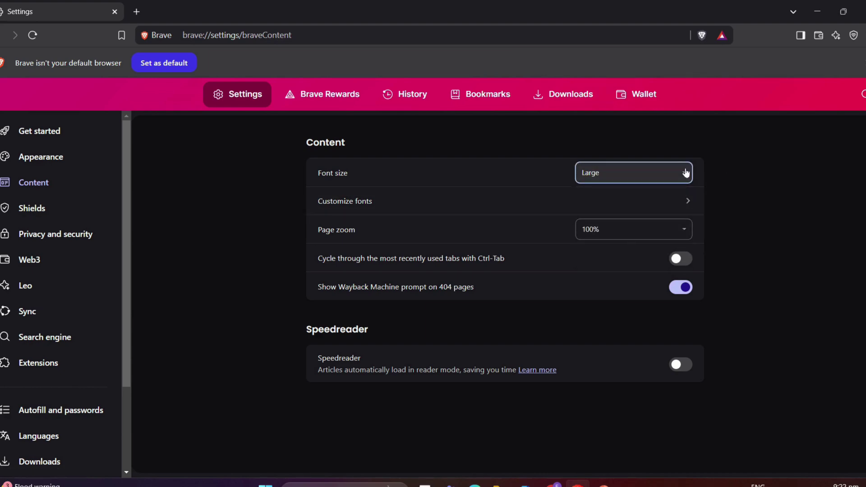
Set the font size to Medium (Recommended) and move on to the Shields settings.
left_click(634, 172)
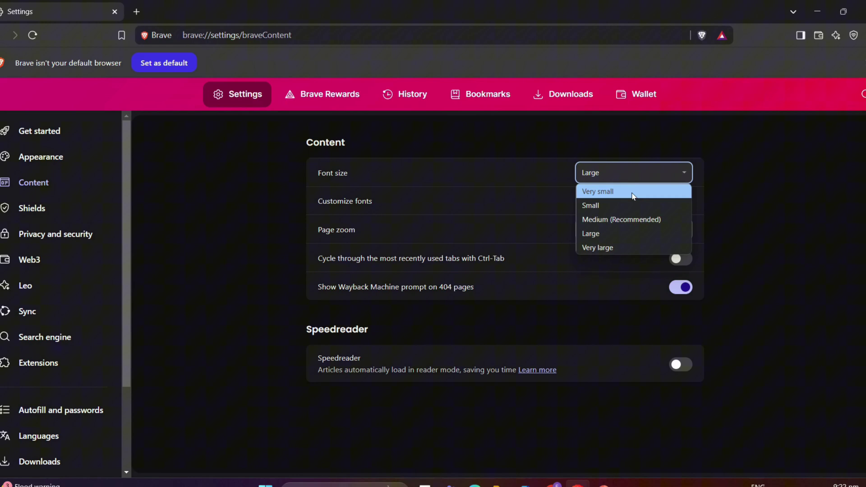
left_click(621, 219)
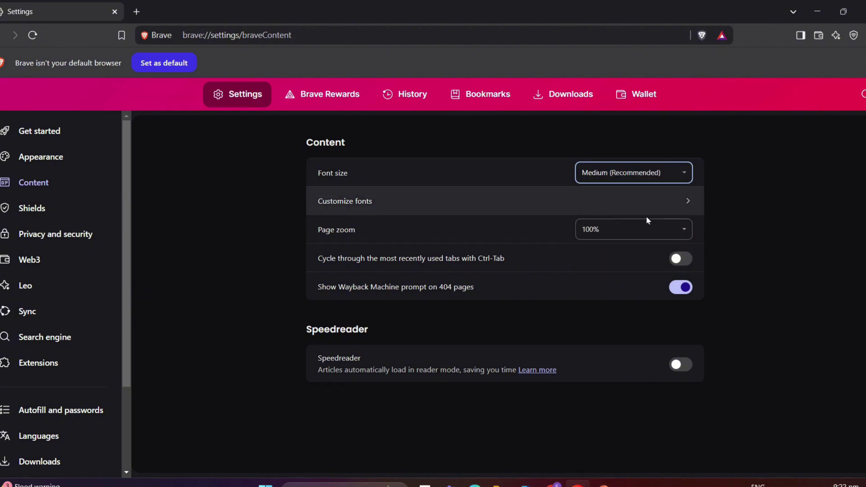
mouse_move(540, 397)
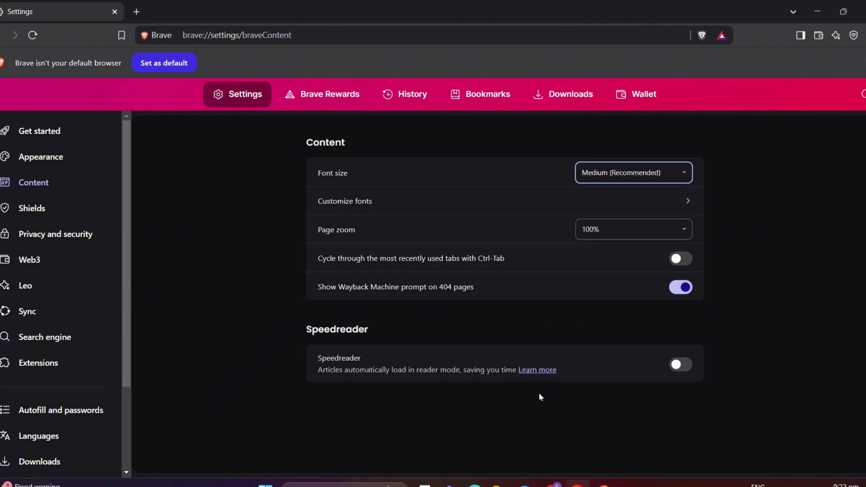
left_click(32, 208)
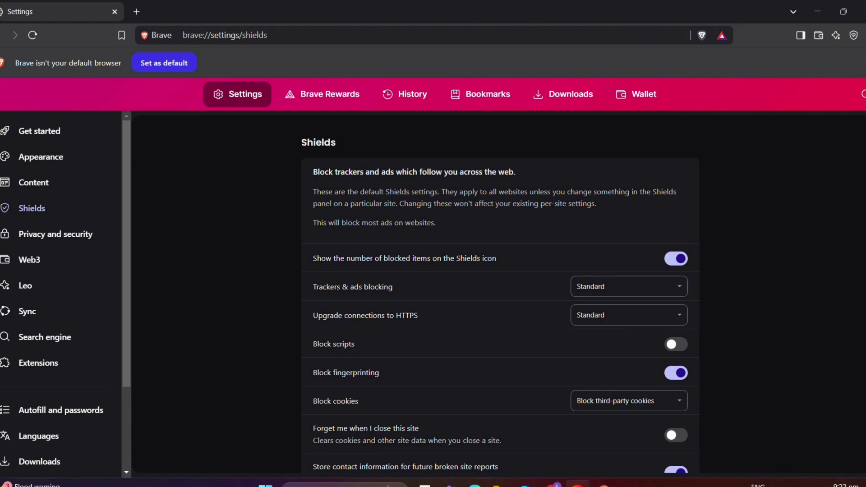
Keep Facebook logins and embedded posts allowed in Shields, then move to Privacy and security.
scroll("down", 3)
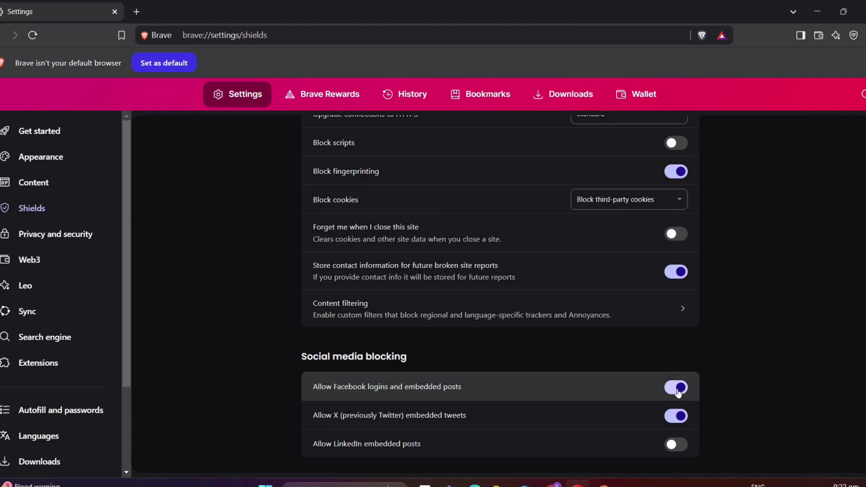
left_click(676, 387)
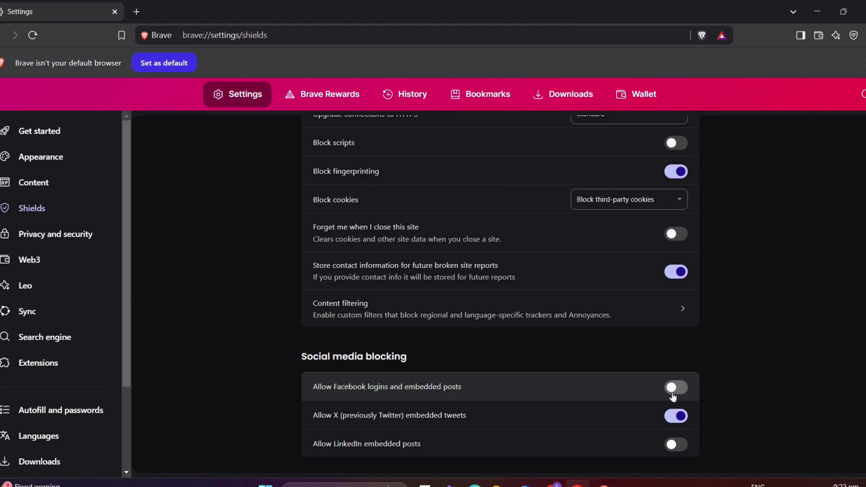
left_click(677, 387)
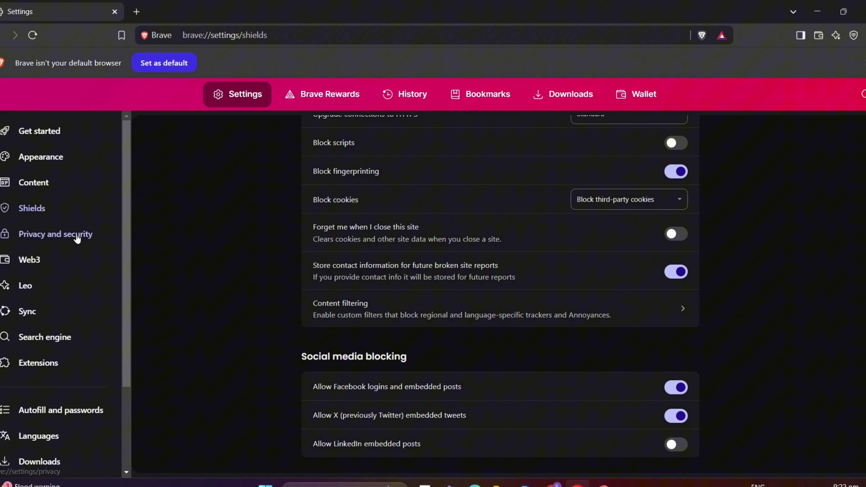
left_click(56, 234)
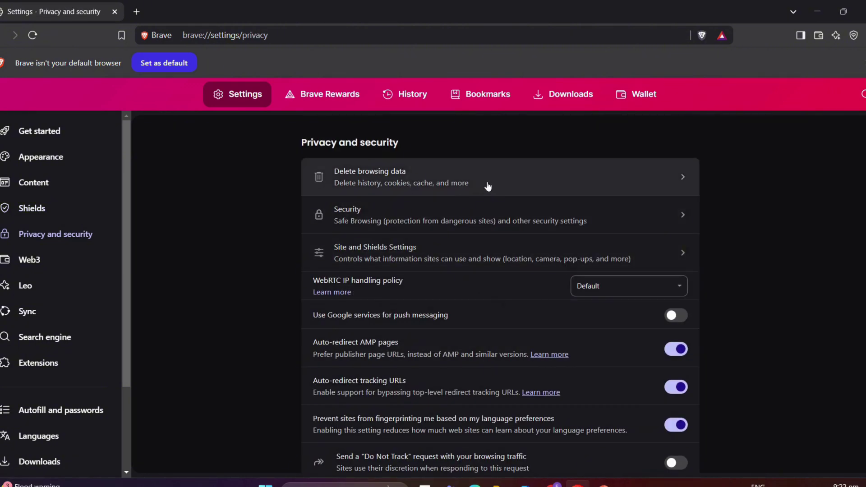
mouse_move(479, 184)
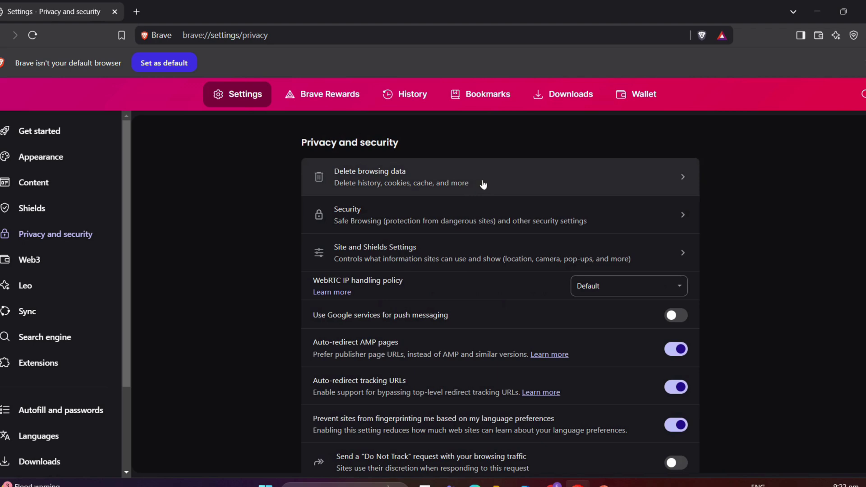
mouse_move(493, 179)
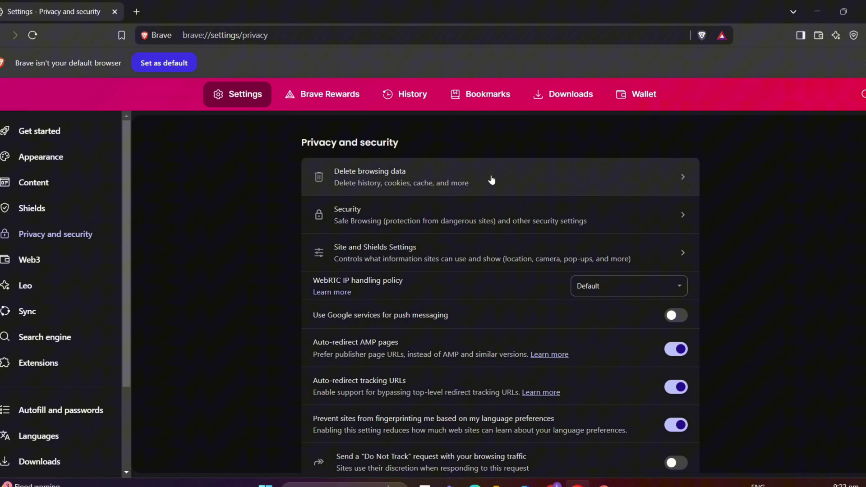
mouse_move(549, 231)
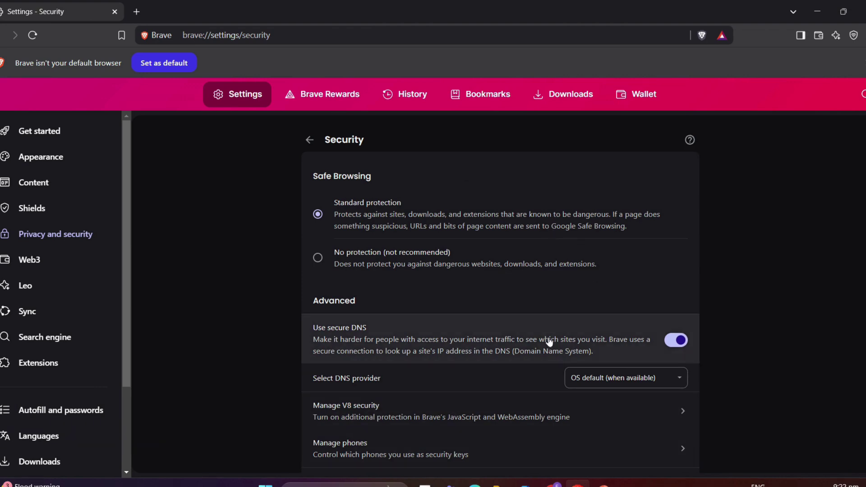
mouse_move(308, 151)
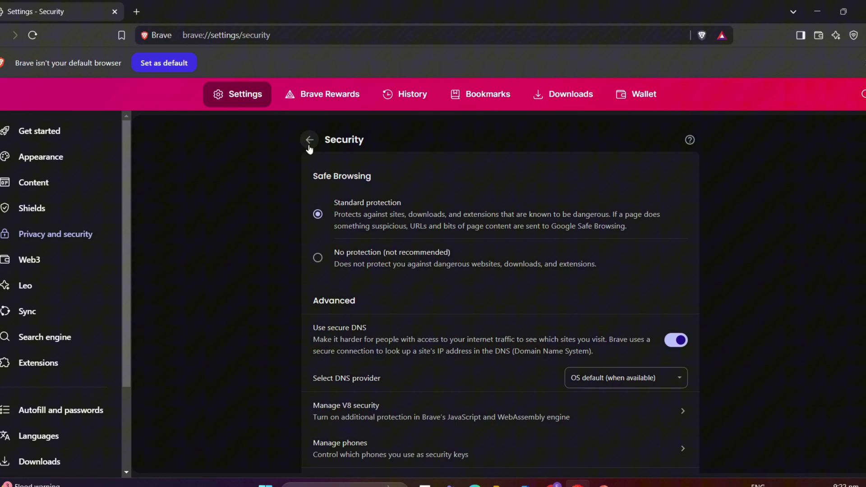
Return from the Security page to the Privacy and security overview.
left_click(309, 139)
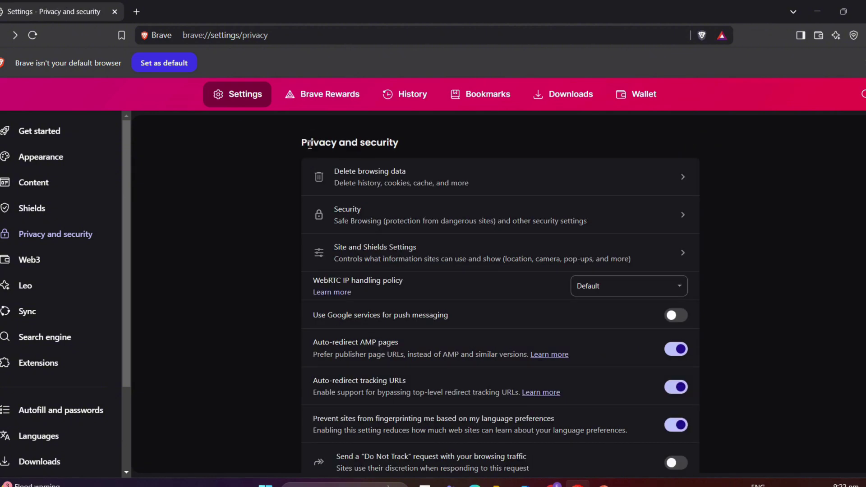
mouse_move(672, 266)
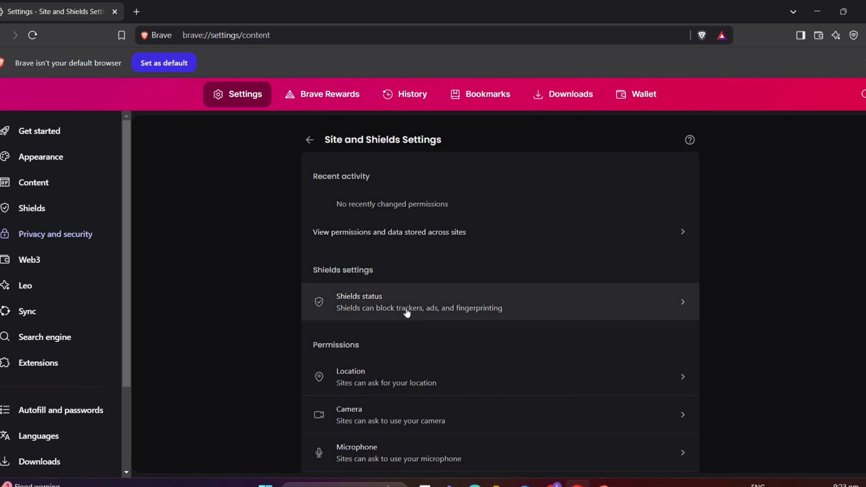
Scroll through the site permissions and content options, then return to Privacy and security.
scroll("down", 3)
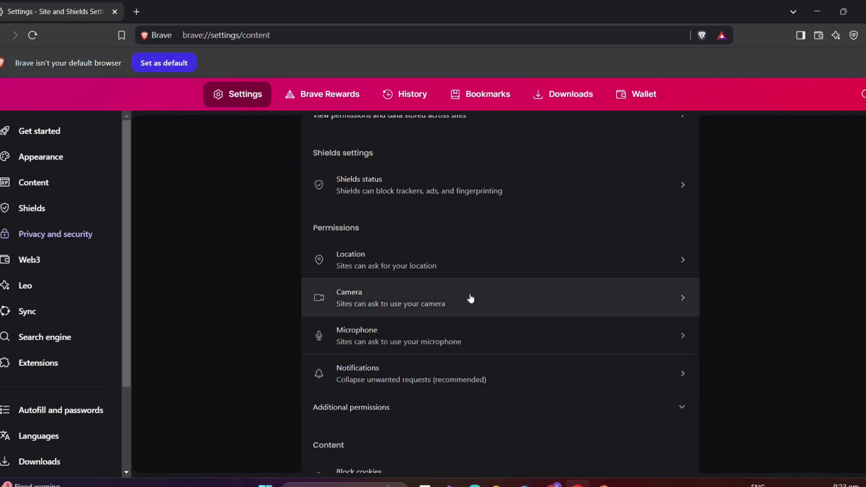
scroll("down", 3)
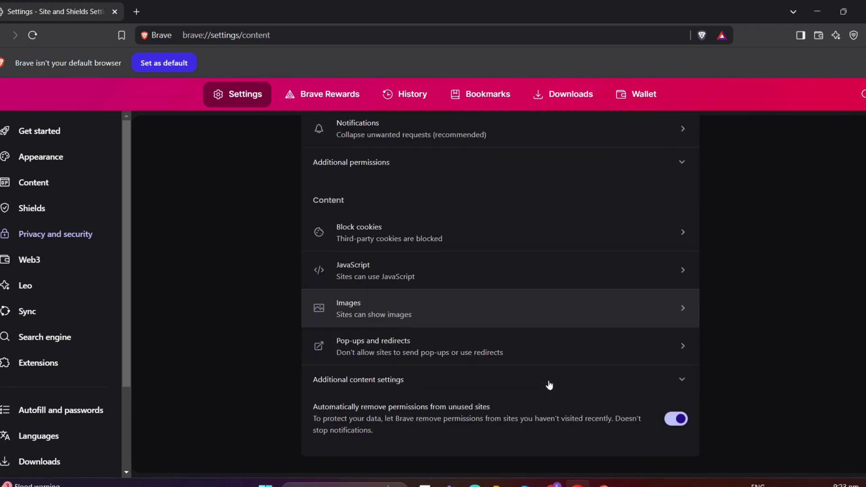
left_click(56, 235)
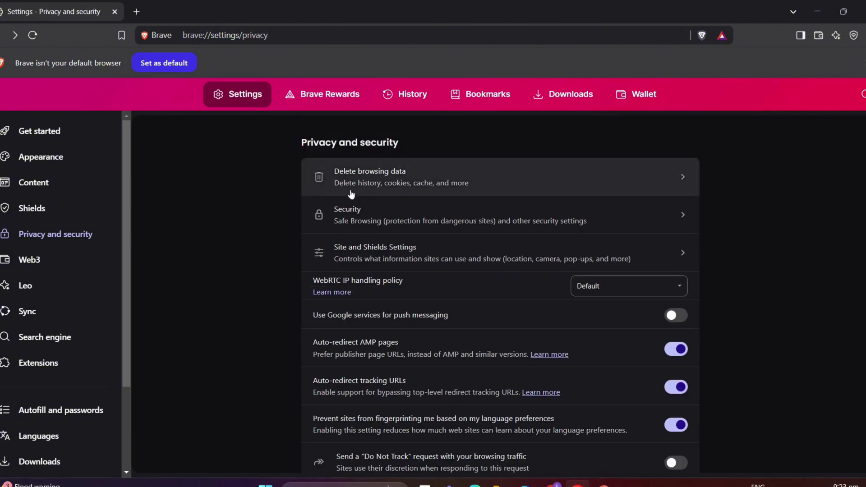
mouse_move(709, 252)
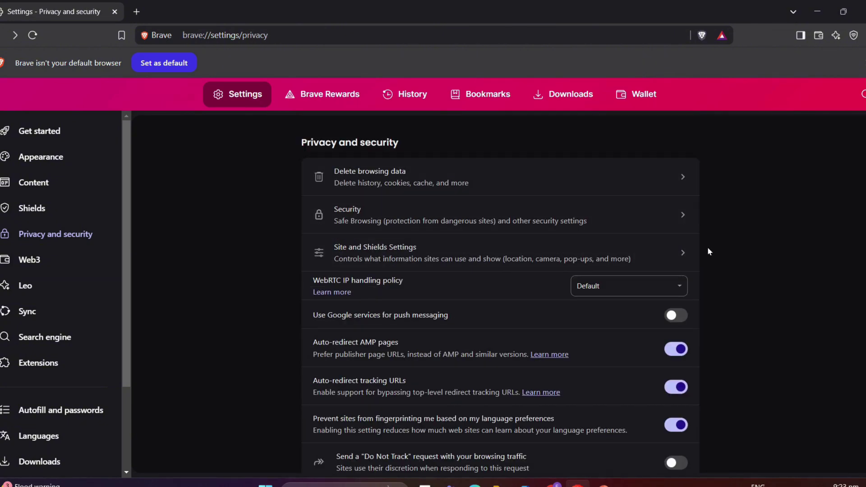
mouse_move(713, 247)
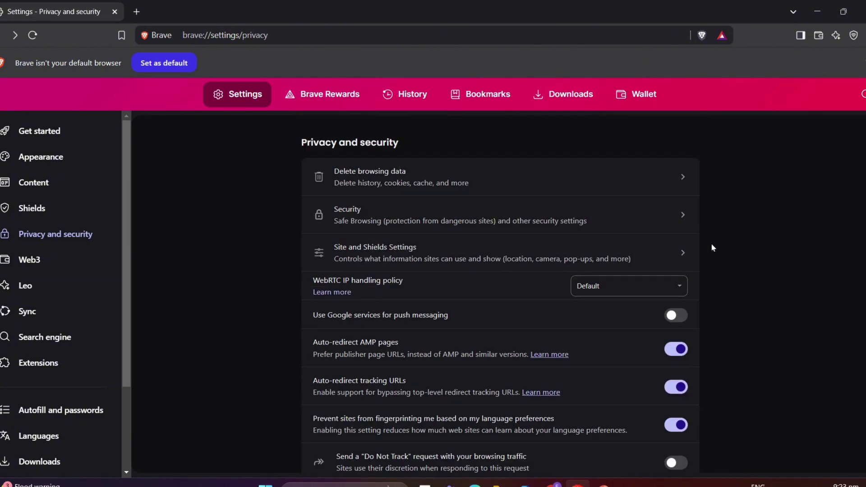
mouse_move(709, 254)
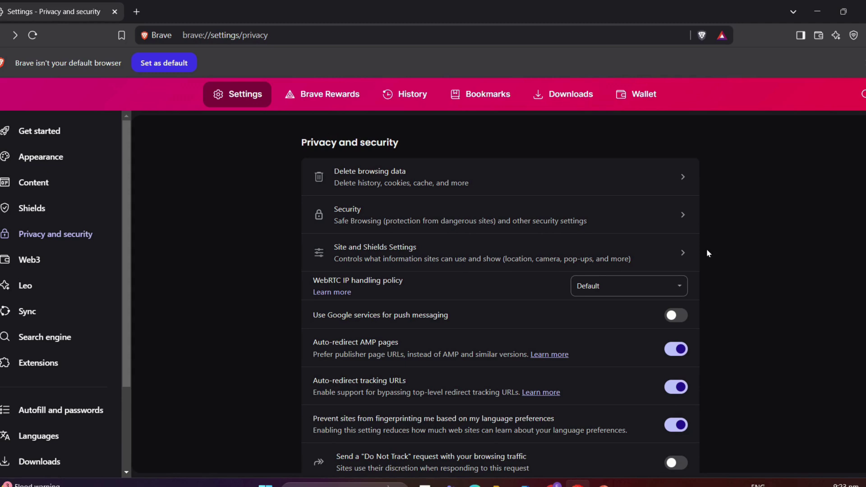
mouse_move(721, 330)
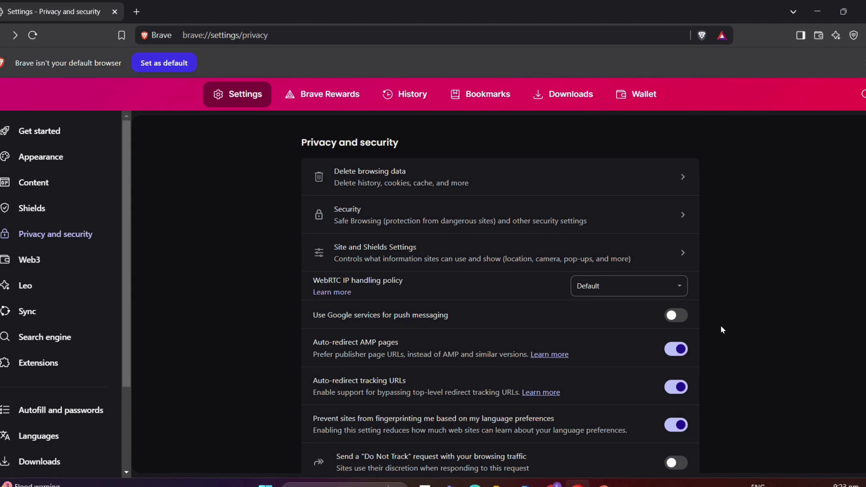
mouse_move(738, 322)
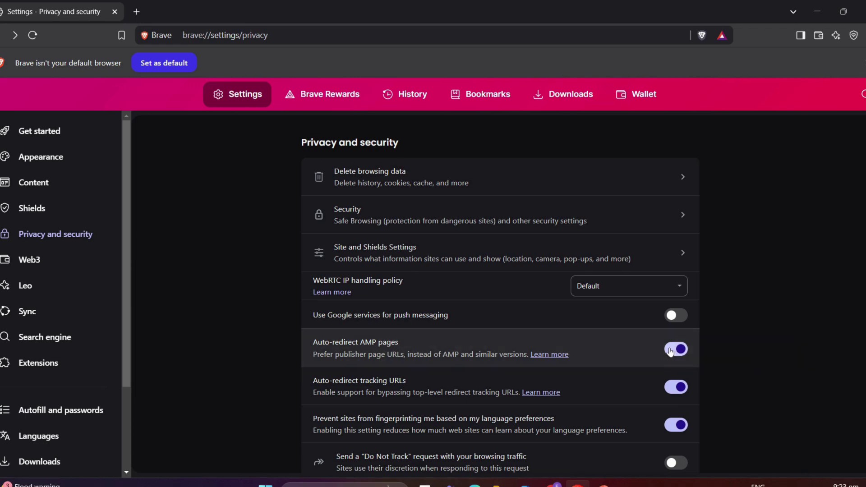
left_click(676, 348)
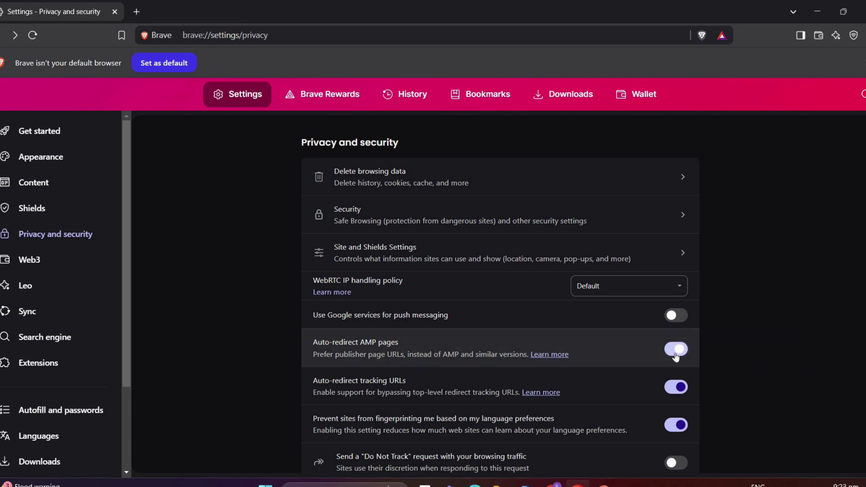
left_click(676, 349)
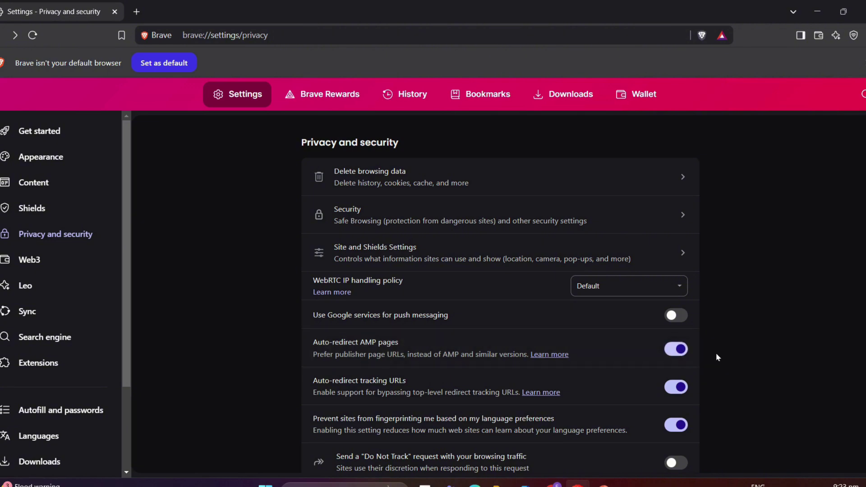
mouse_move(713, 371)
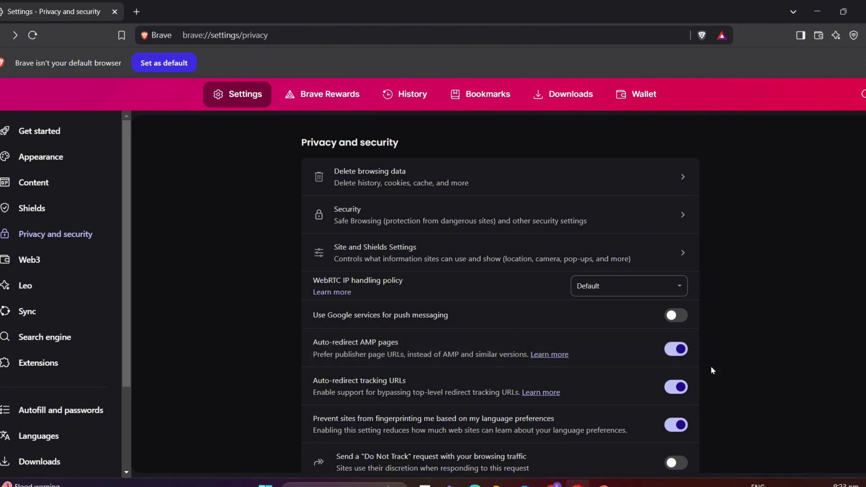
scroll("down", 3)
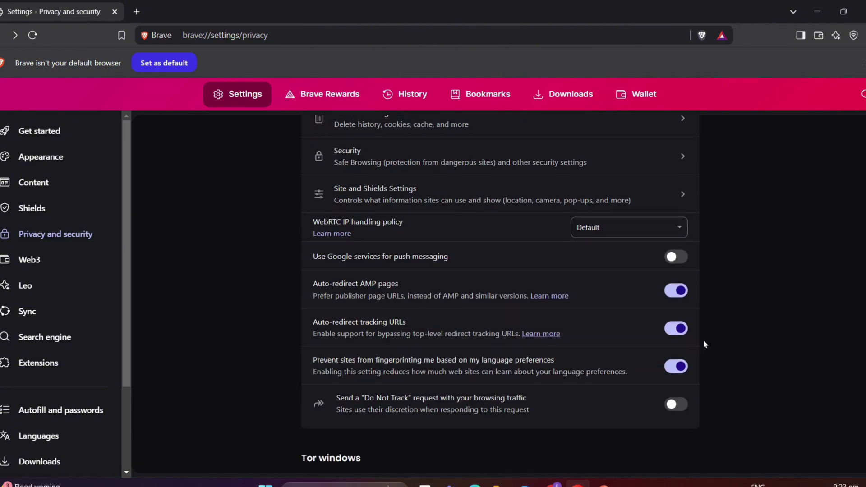
scroll("down", 3)
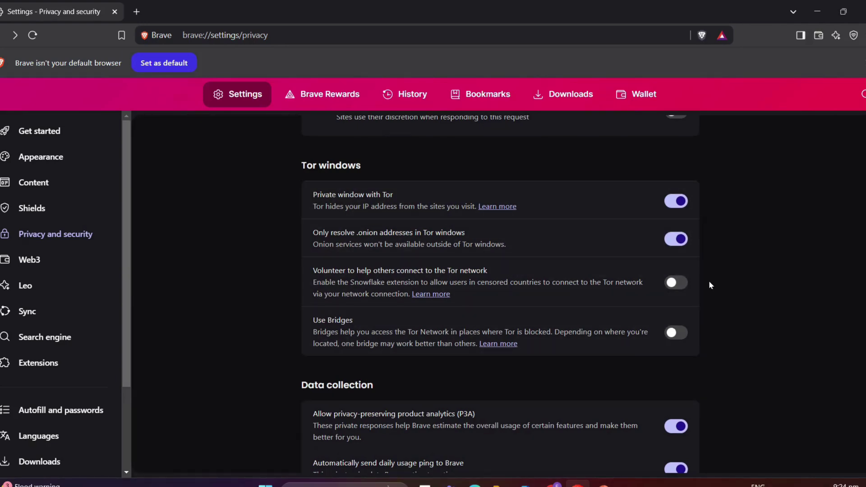
mouse_move(779, 271)
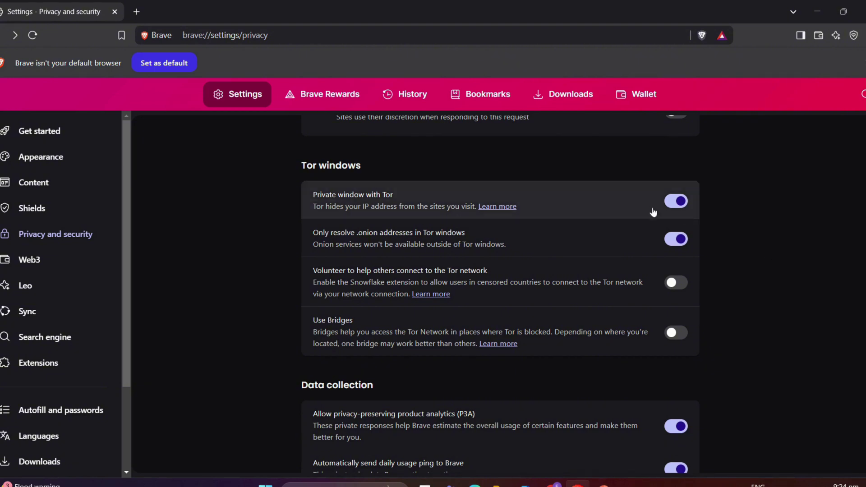
left_click(676, 200)
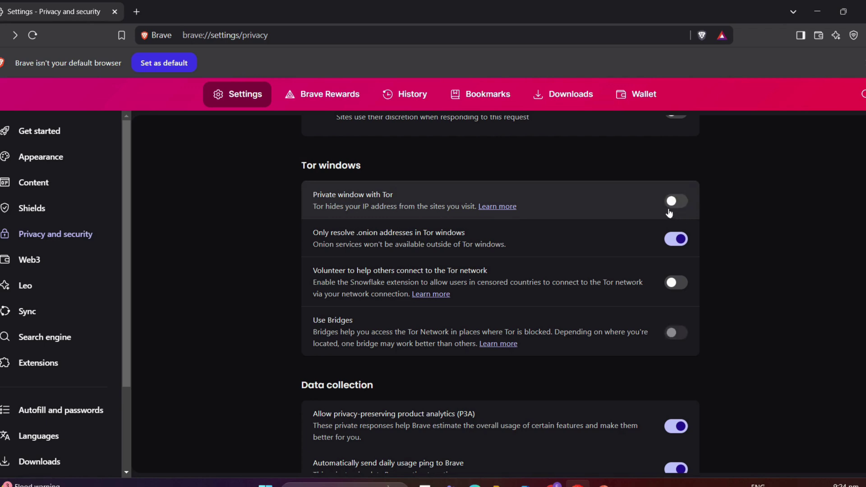
left_click(676, 201)
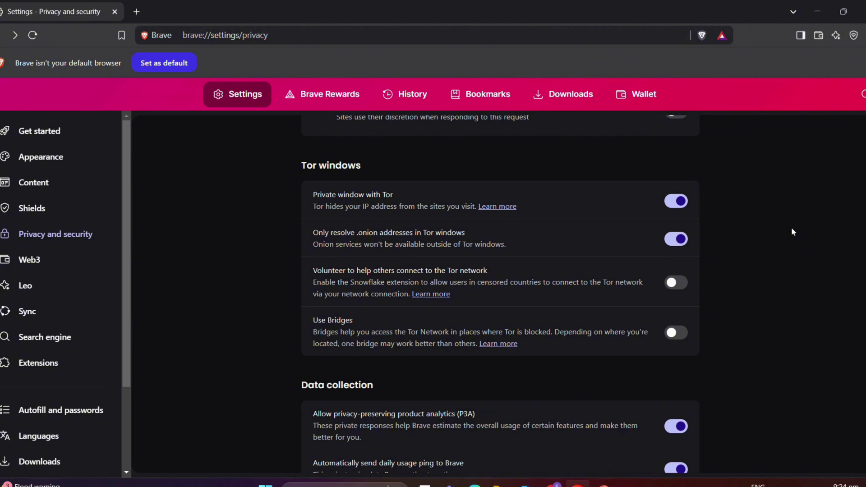
mouse_move(801, 235)
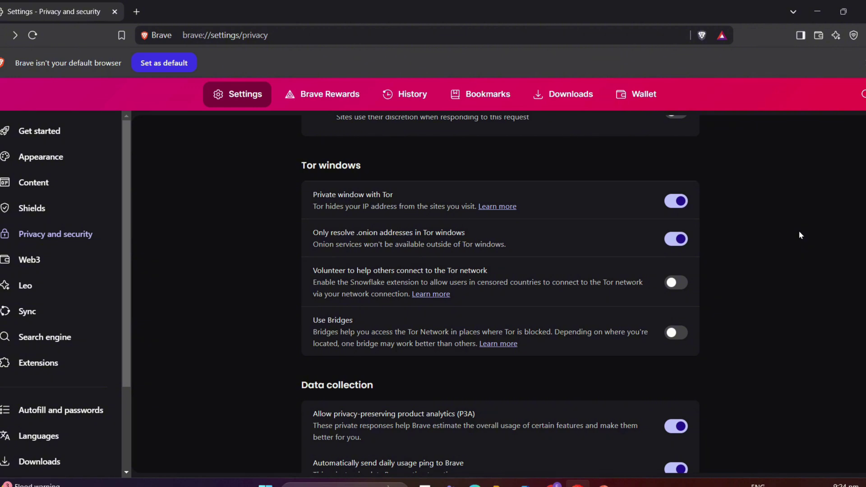
scroll("down", 3)
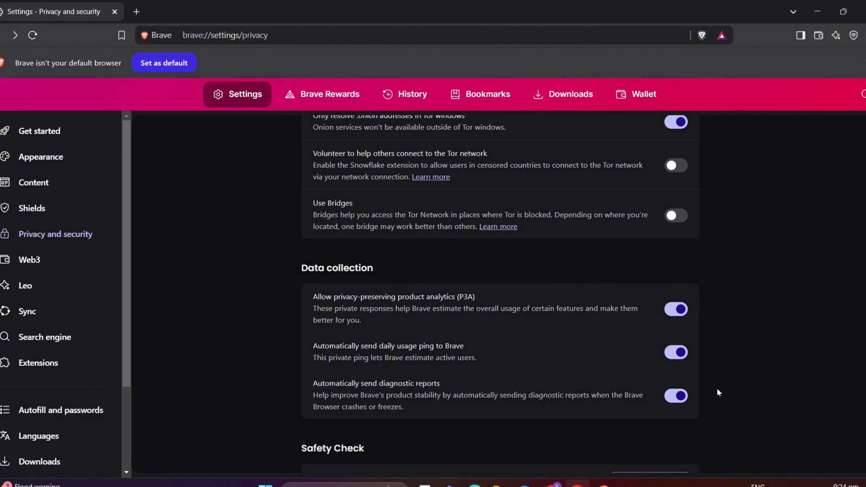
scroll("down", 3)
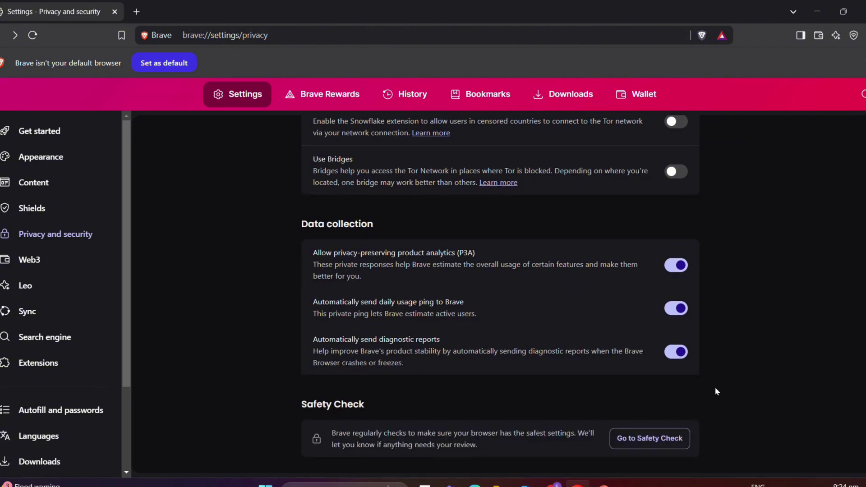
mouse_move(583, 452)
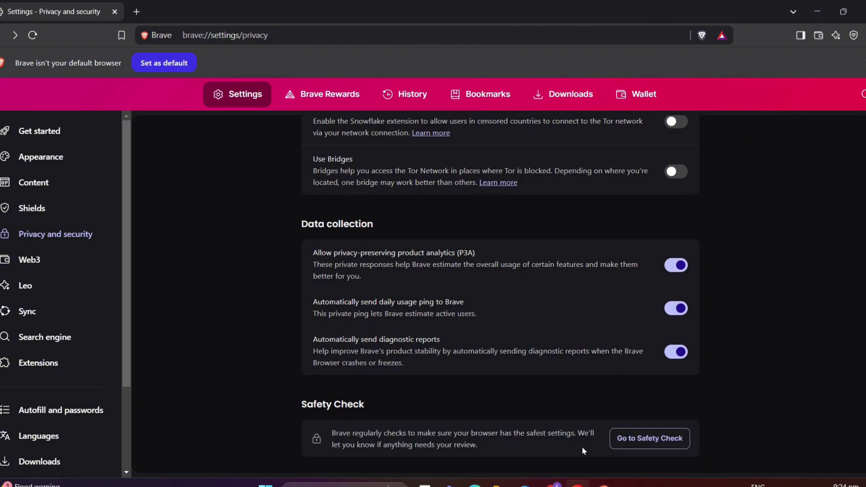
left_click(650, 438)
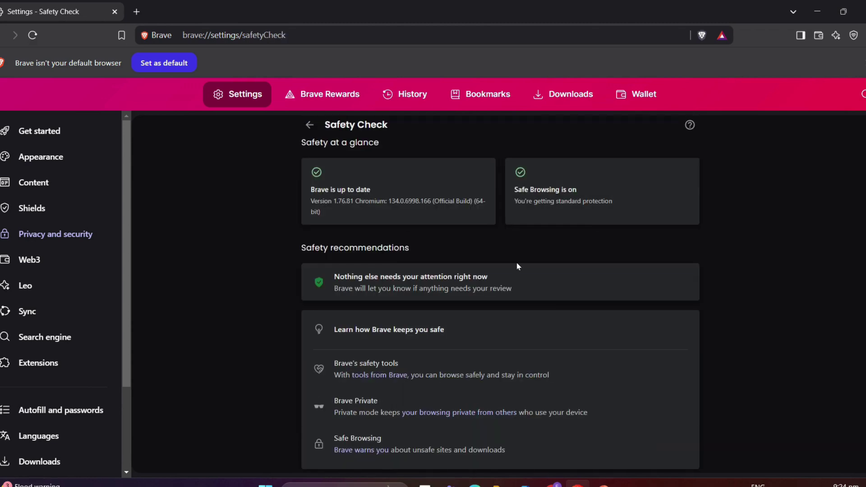
scroll("down", 3)
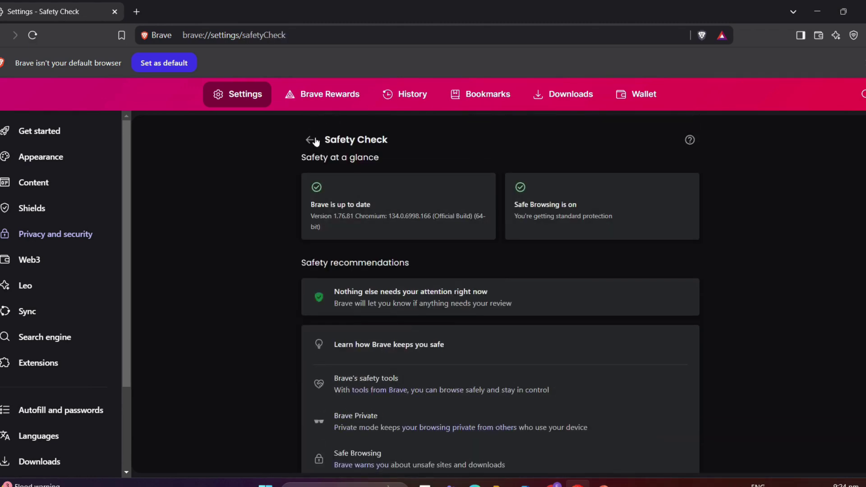
left_click(311, 139)
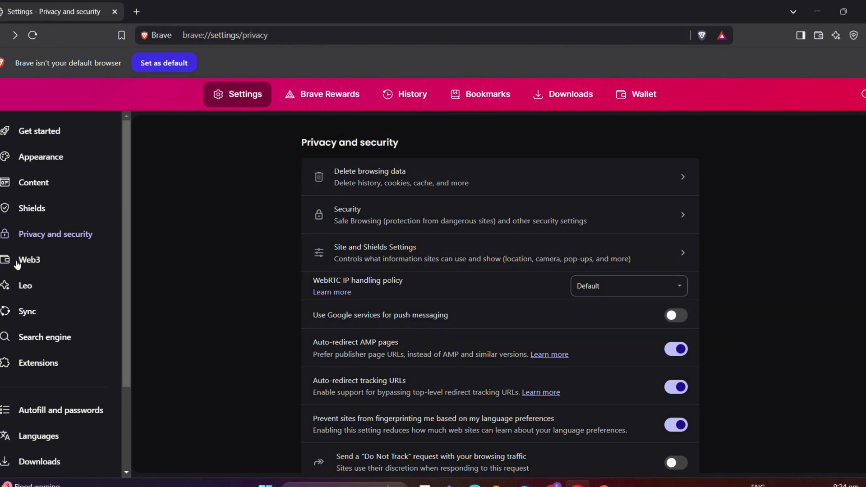
Show the Web3 settings with wallet defaults and Web3 Domains options set to Ask.
left_click(28, 260)
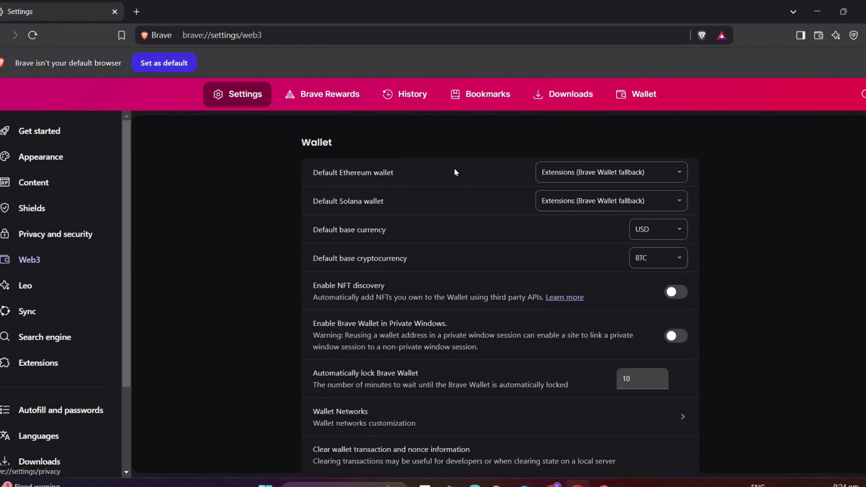
mouse_move(553, 192)
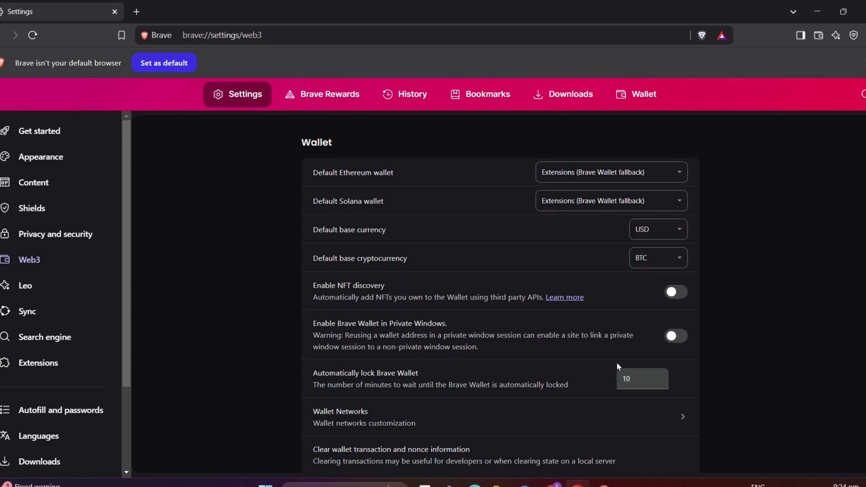
scroll("down", 3)
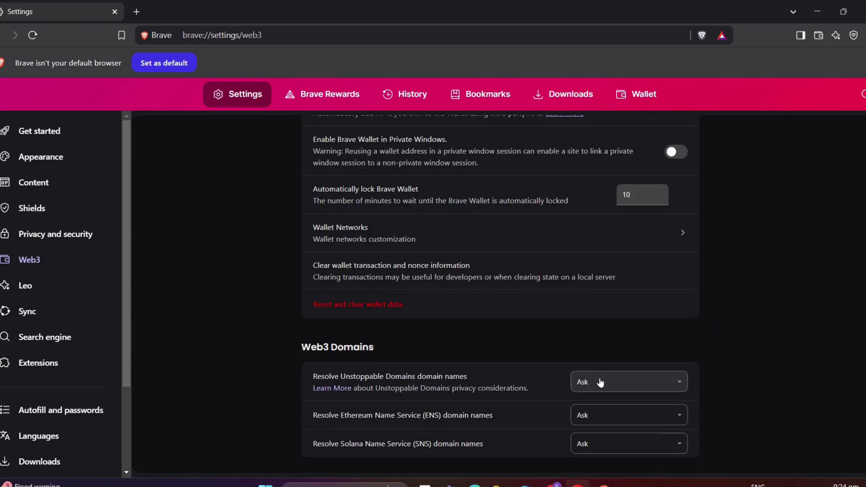
Turn on 'Show Leo icon in the sidebar' in the Leo settings and view 'Bring your own model'.
left_click(25, 285)
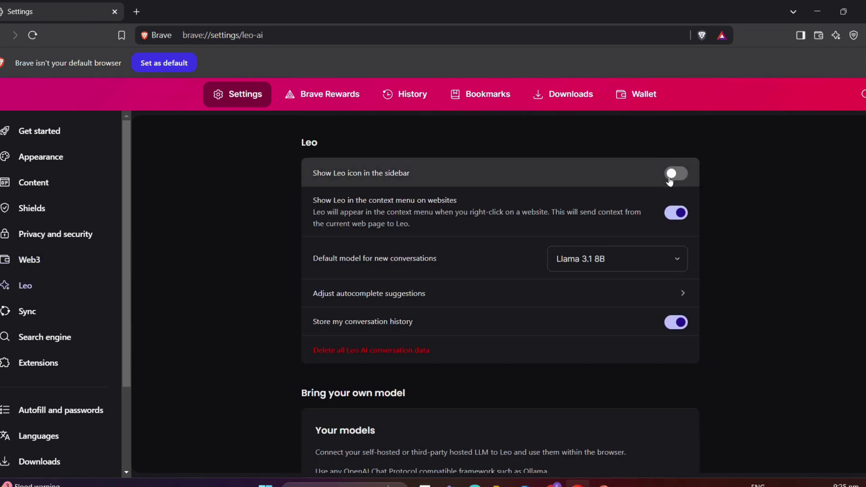
left_click(676, 173)
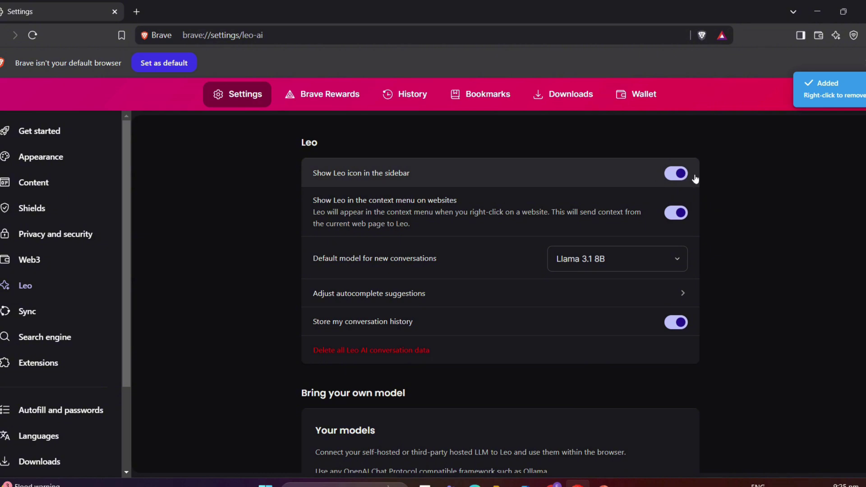
mouse_move(710, 183)
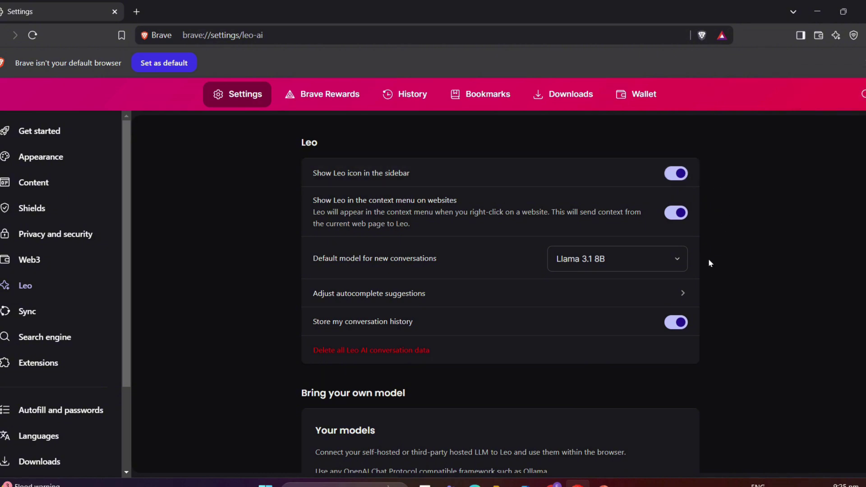
scroll("down", 3)
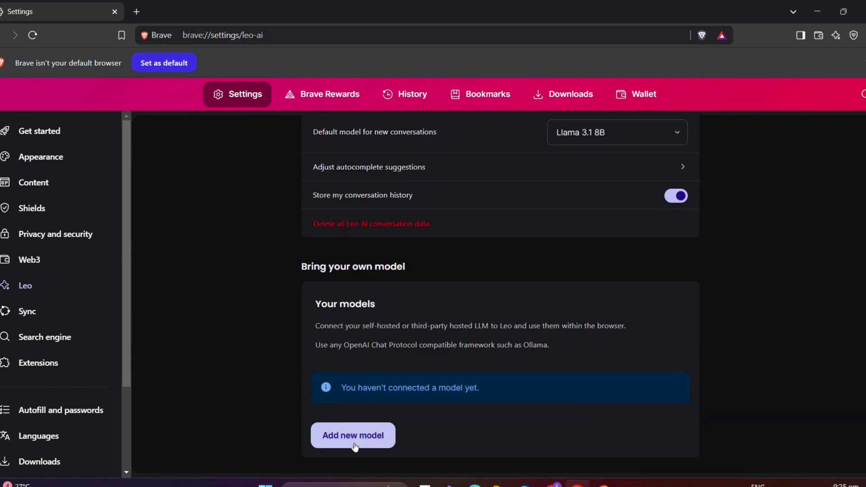
mouse_move(30, 322)
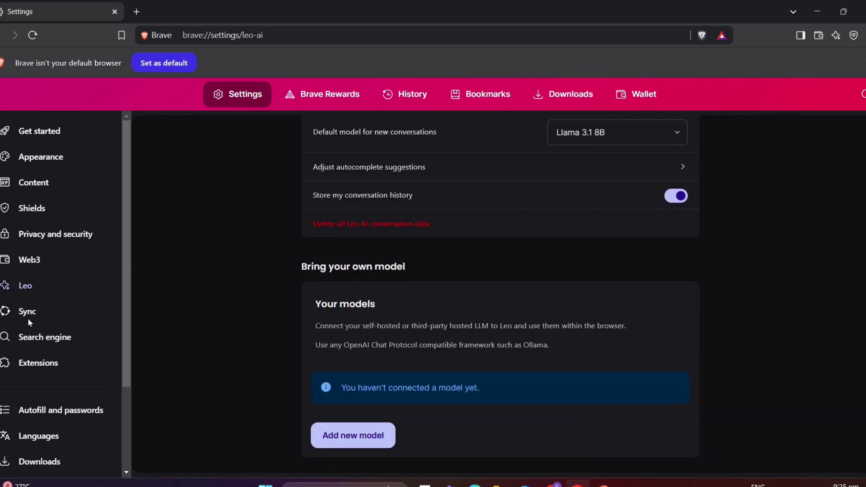
Start using sync, reaching the choice of a new sync chain or an existing sync code.
left_click(27, 311)
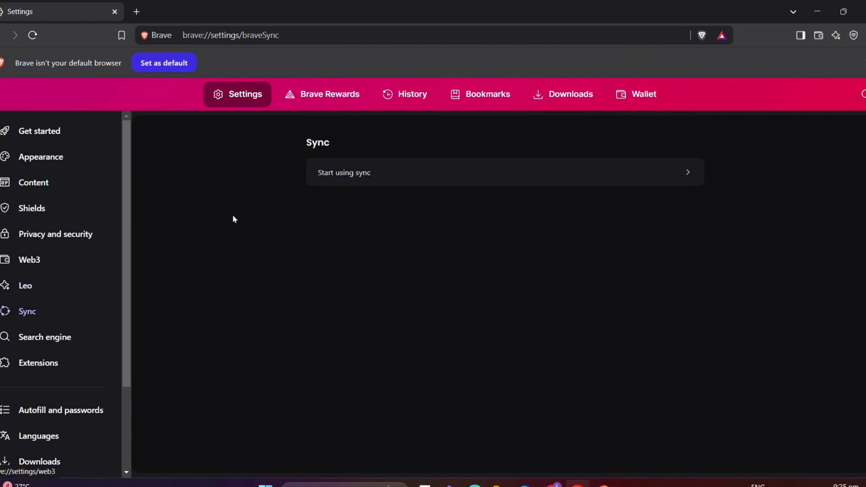
mouse_move(427, 186)
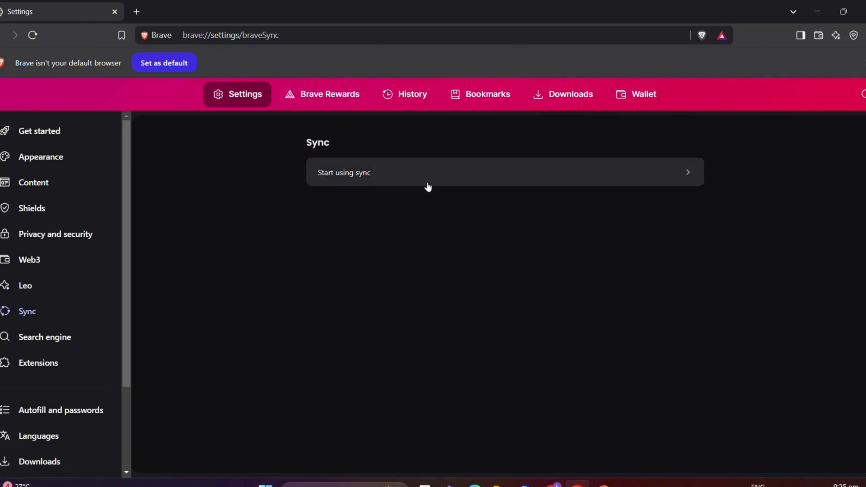
left_click(428, 172)
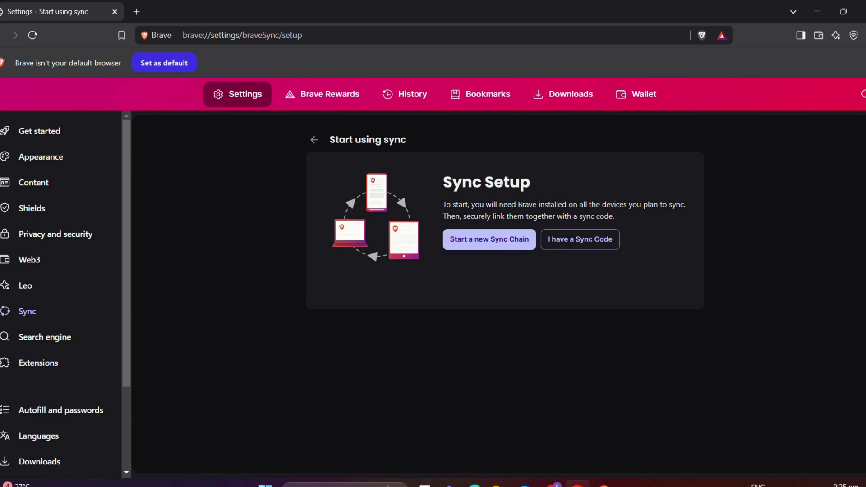
left_click(44, 338)
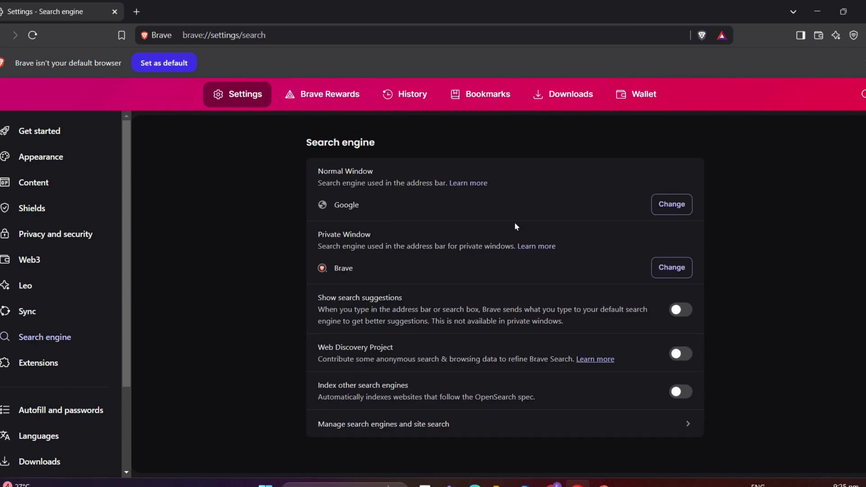
mouse_move(662, 210)
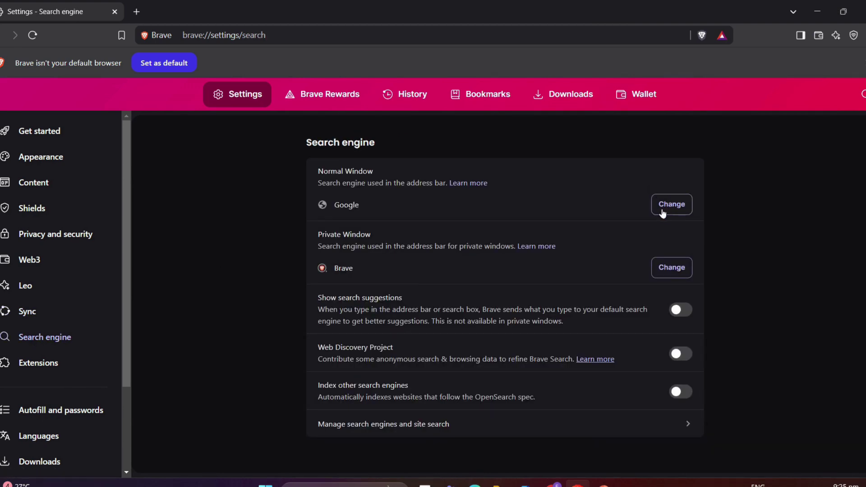
left_click(672, 204)
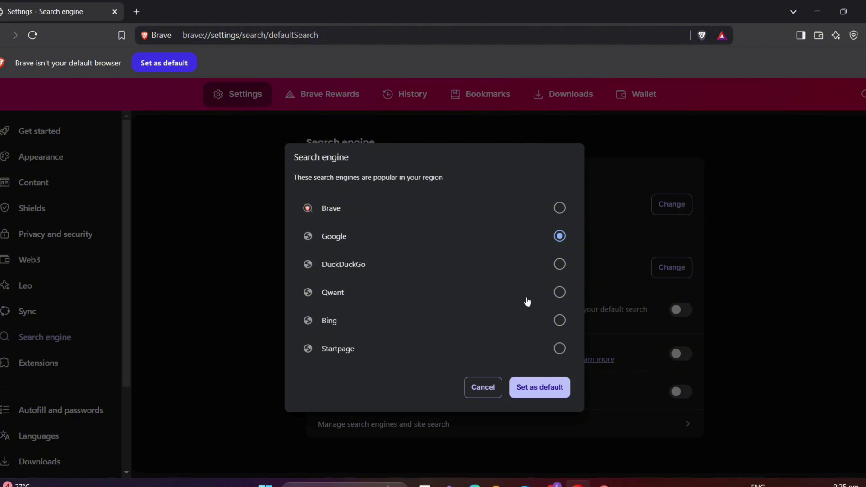
mouse_move(560, 207)
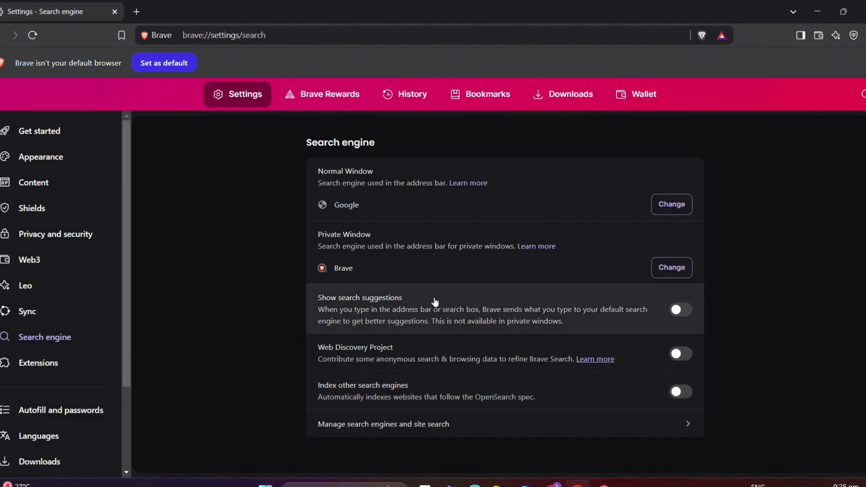
left_click(38, 363)
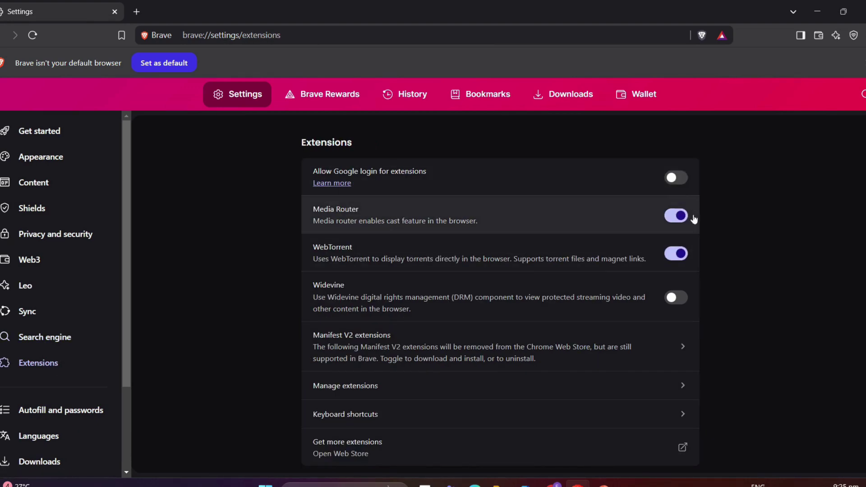
mouse_move(758, 212)
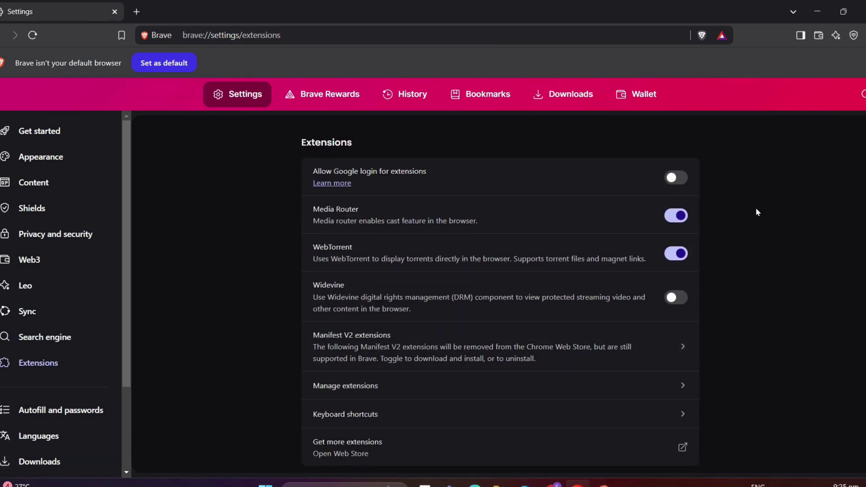
mouse_move(760, 200)
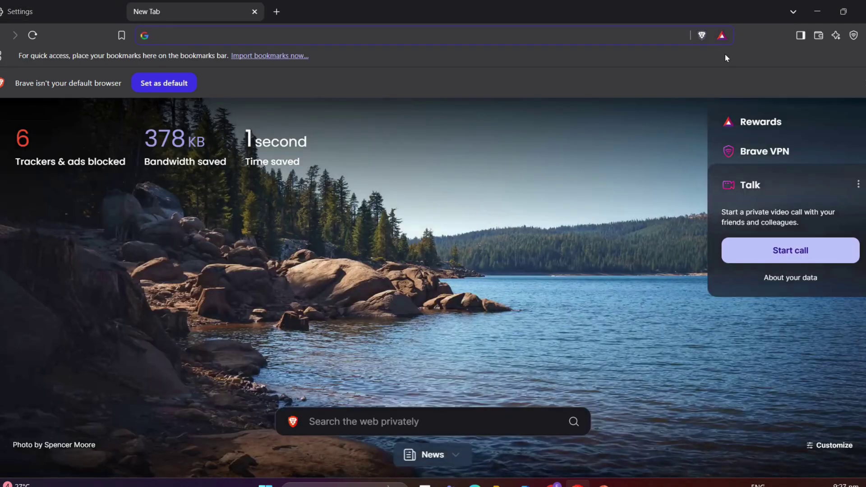
left_click(722, 35)
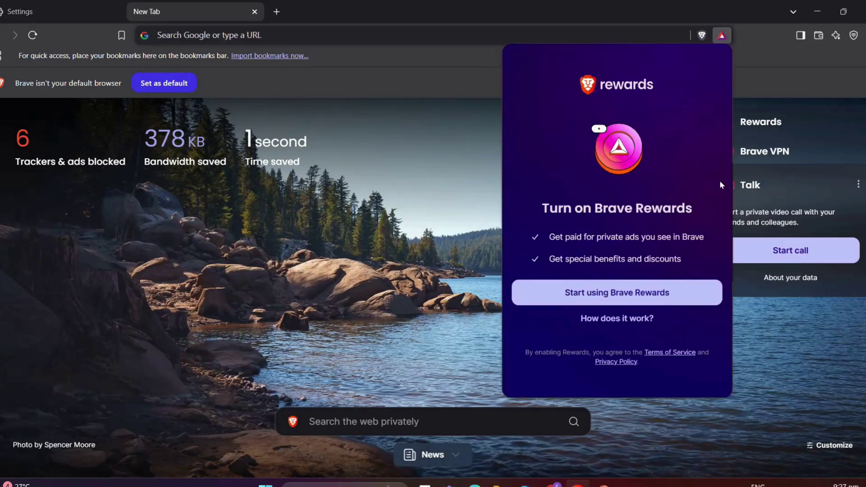
mouse_move(619, 294)
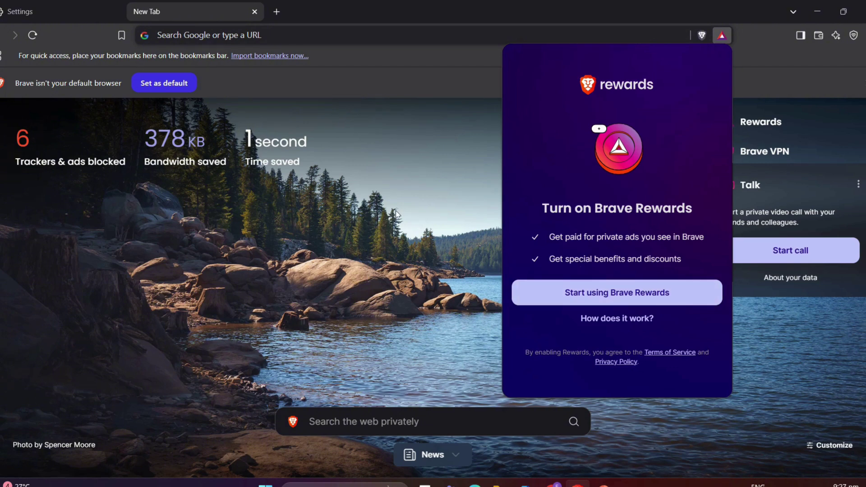
mouse_move(404, 206)
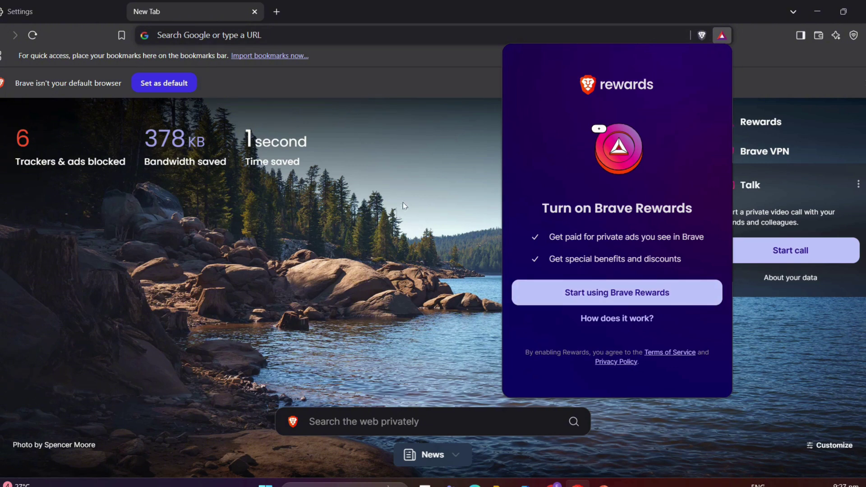
mouse_move(406, 204)
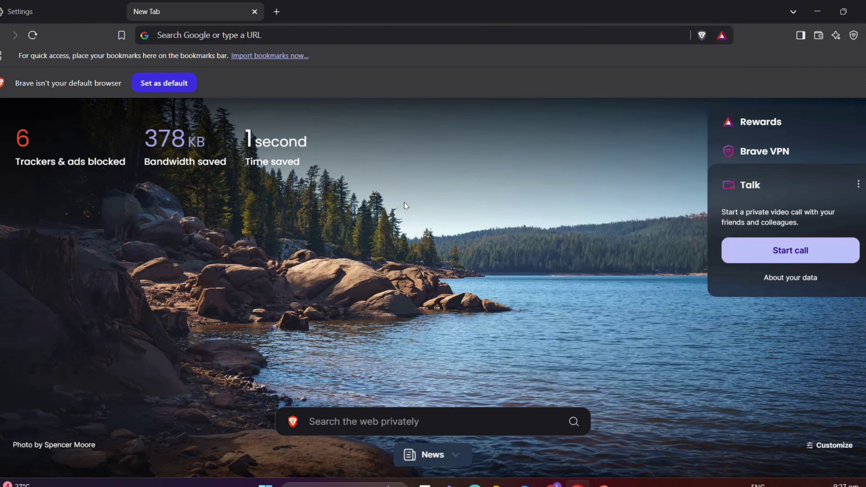
mouse_move(763, 186)
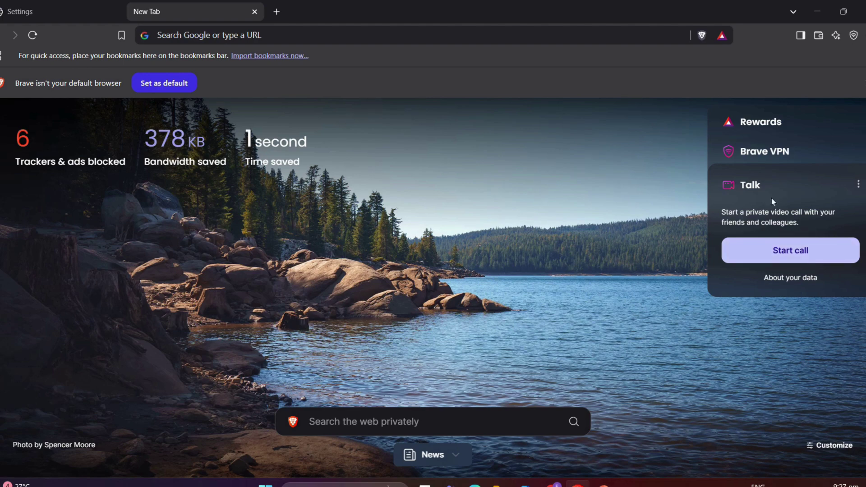
Switch the new tab background image to Brave backgrounds in the Customize Dashboard.
left_click(832, 446)
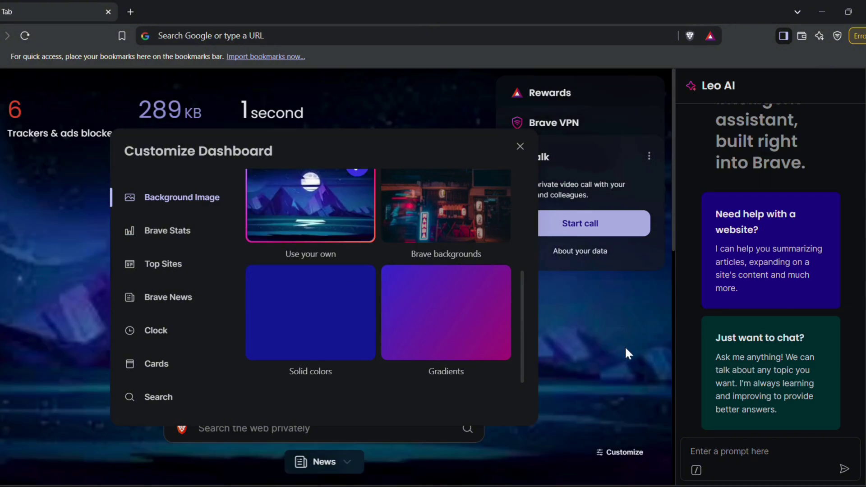
left_click(445, 205)
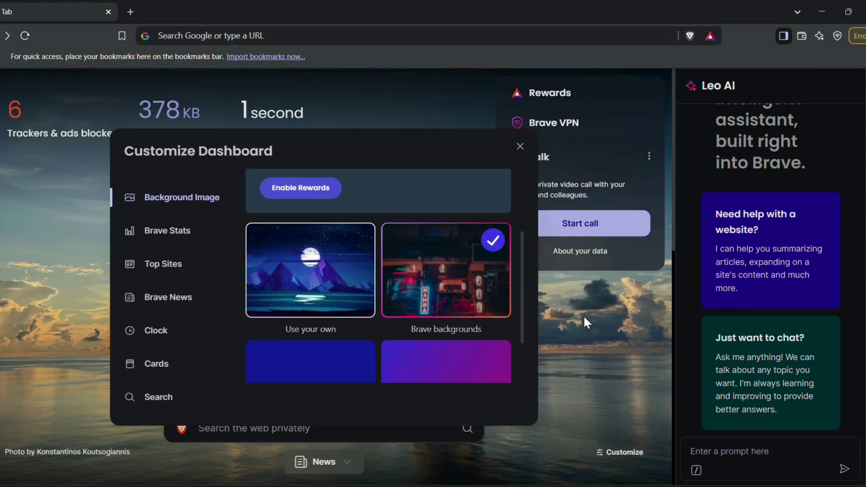
left_click(520, 146)
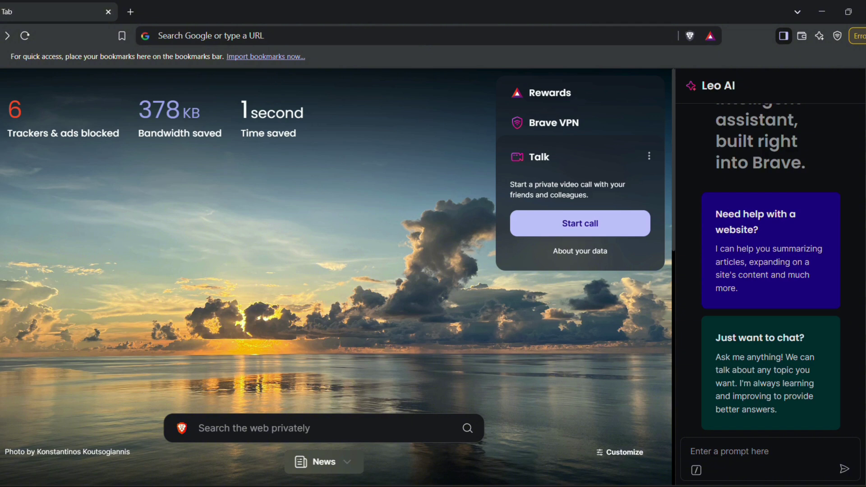
mouse_move(413, 39)
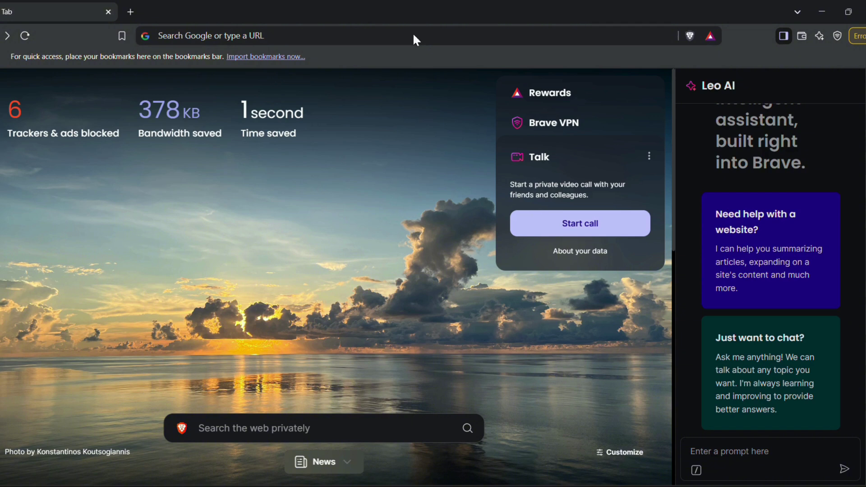
mouse_move(331, 7)
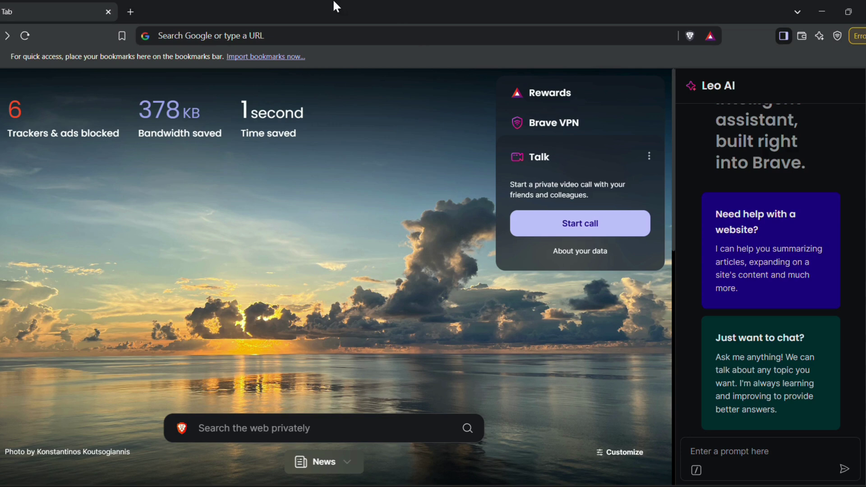
mouse_move(380, 11)
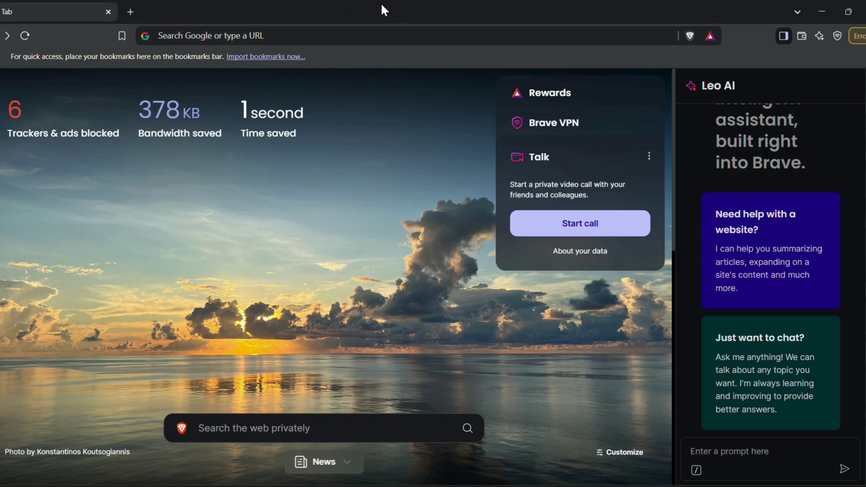
mouse_move(406, 19)
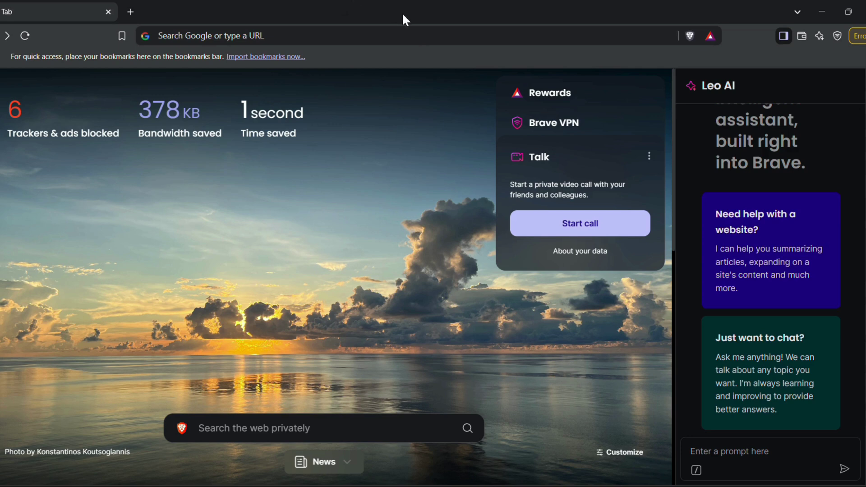
mouse_move(390, 29)
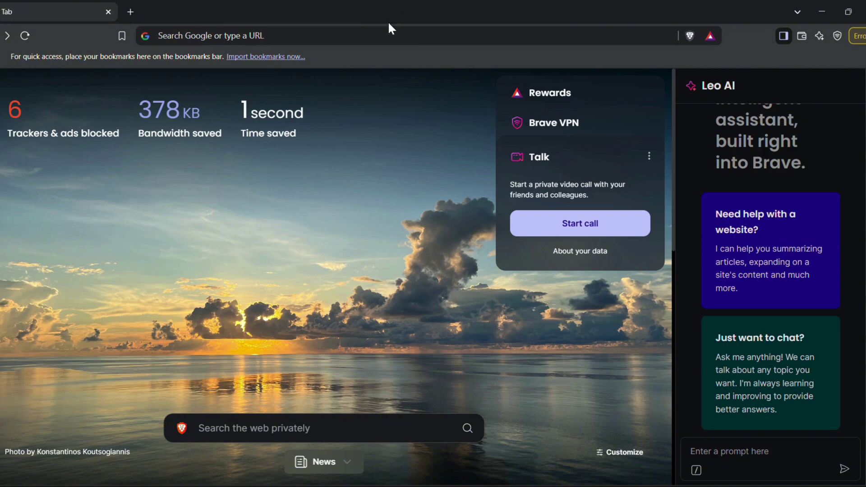
mouse_move(621, 464)
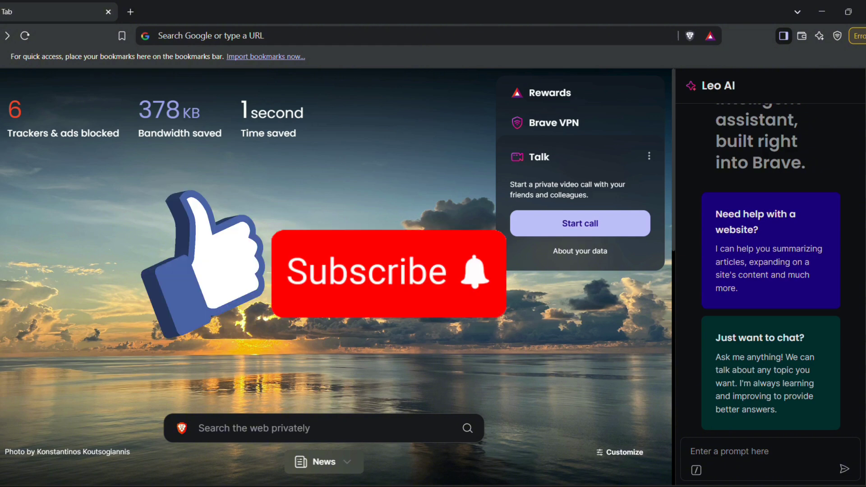
mouse_move(415, 38)
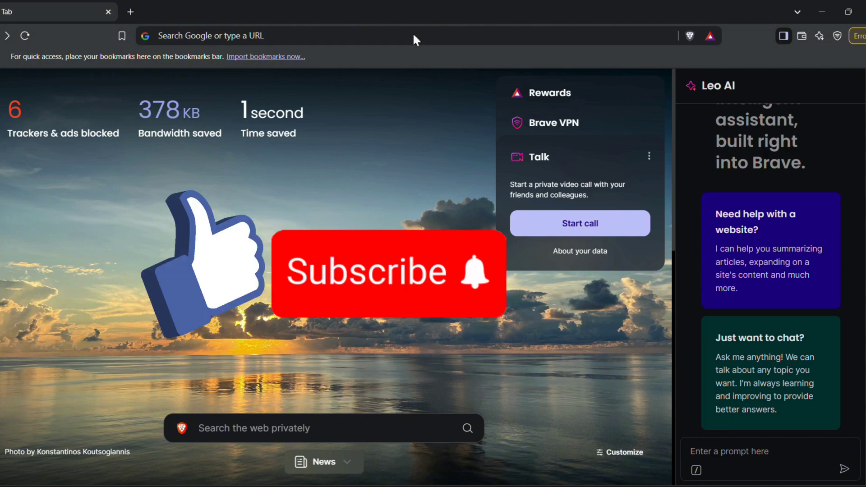
mouse_move(334, 6)
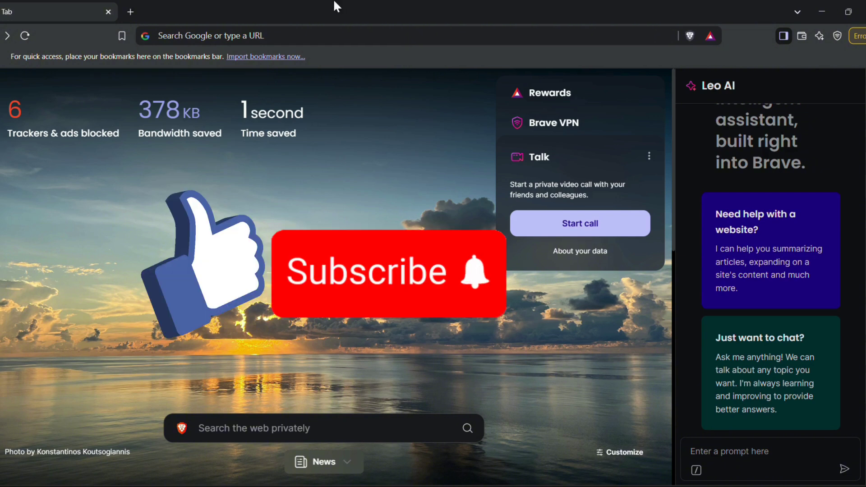